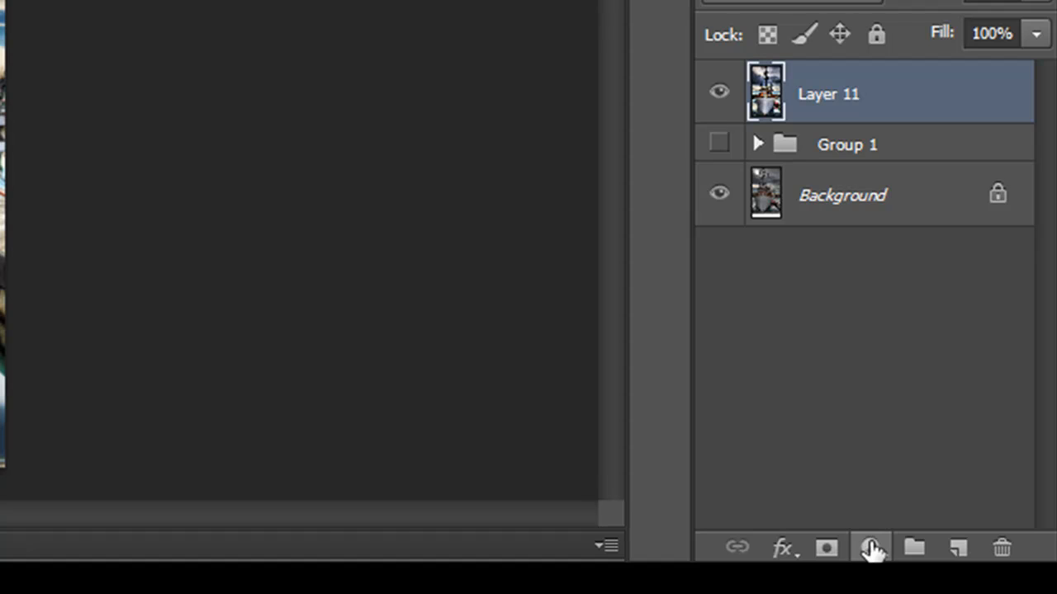
- Add a Curves adjustment layer, Curves 2, above Layer 11 with its default curve
left_click(871, 547)
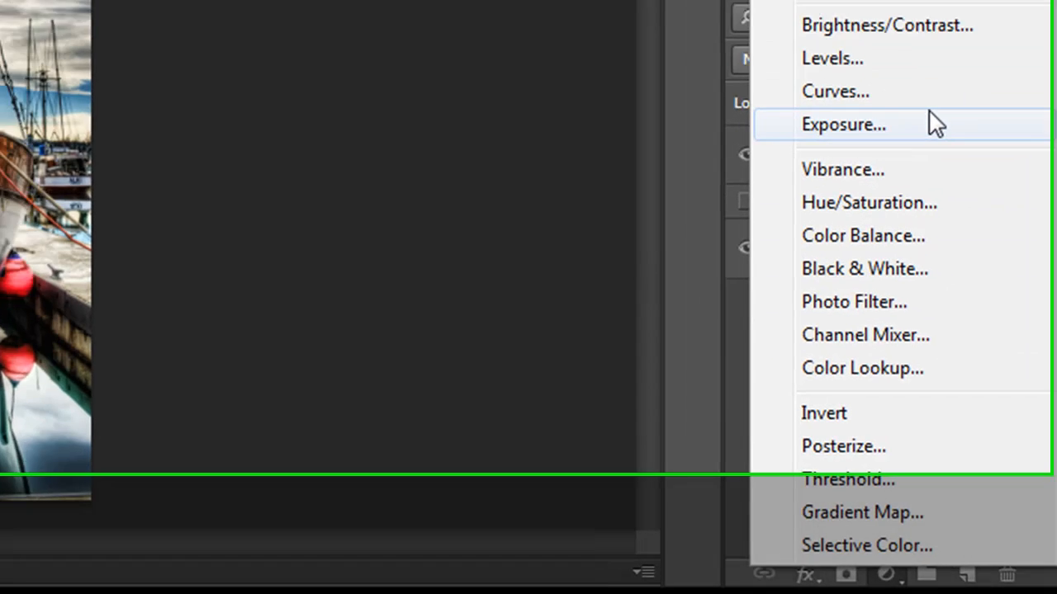
left_click(834, 91)
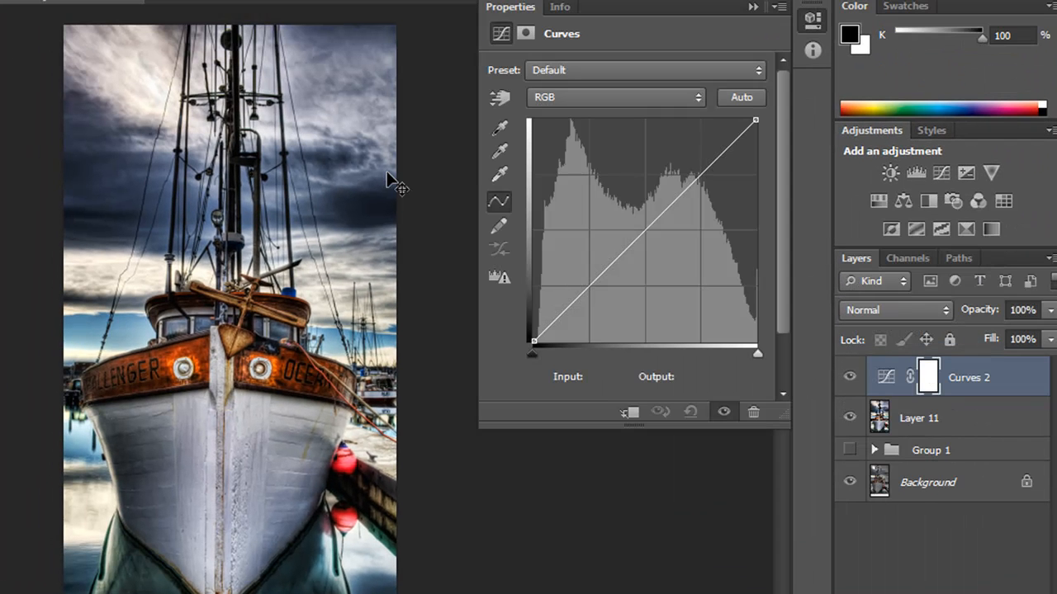
left_click_drag(756, 120, 743, 122)
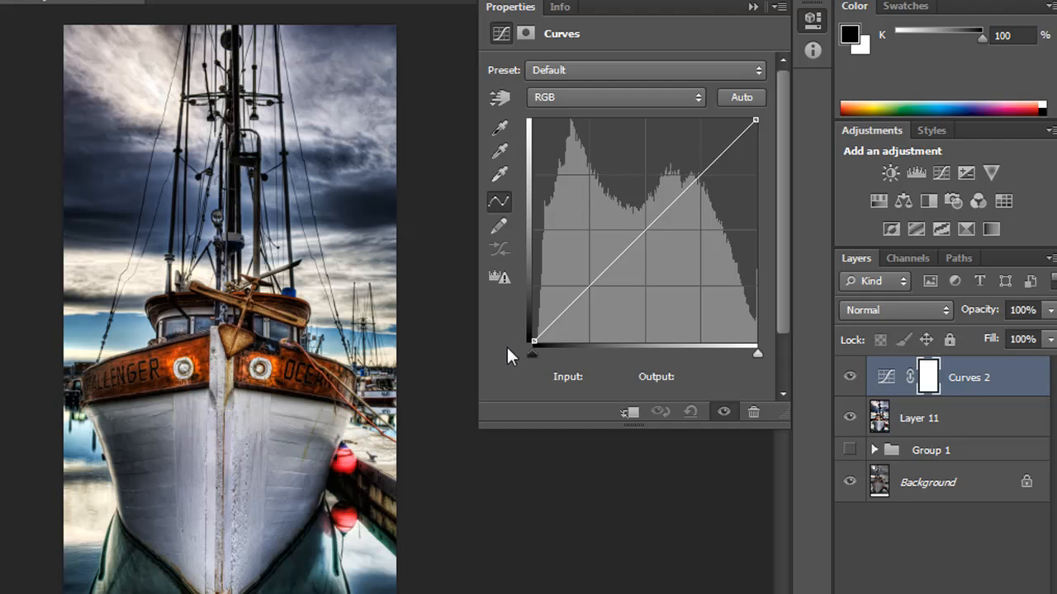
mouse_move(752, 118)
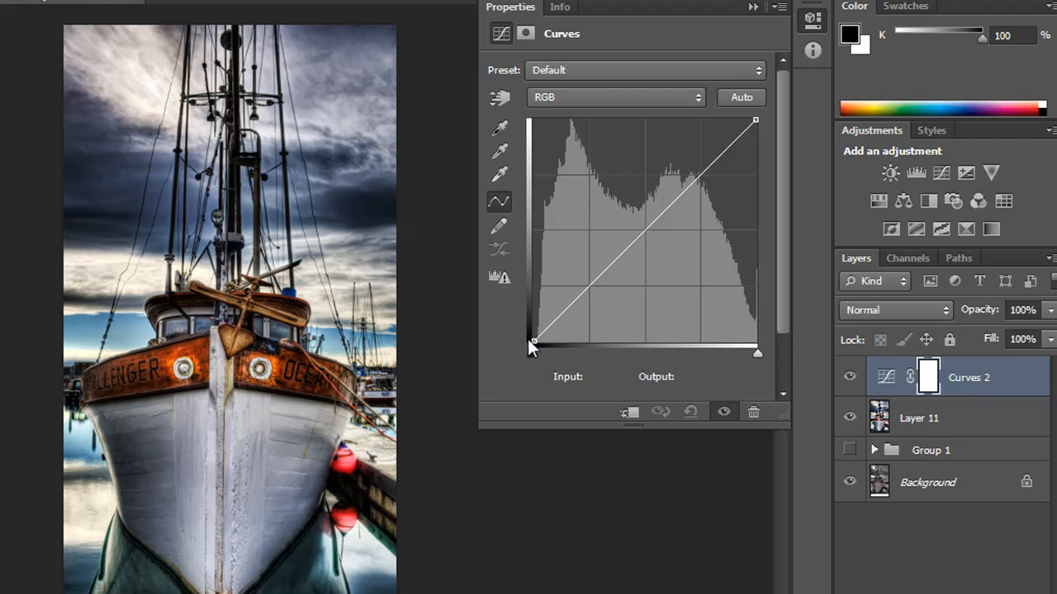
- Lower the Curves 2 white point to output 98, darkening the entire boat photo
left_click_drag(535, 342, 605, 343)
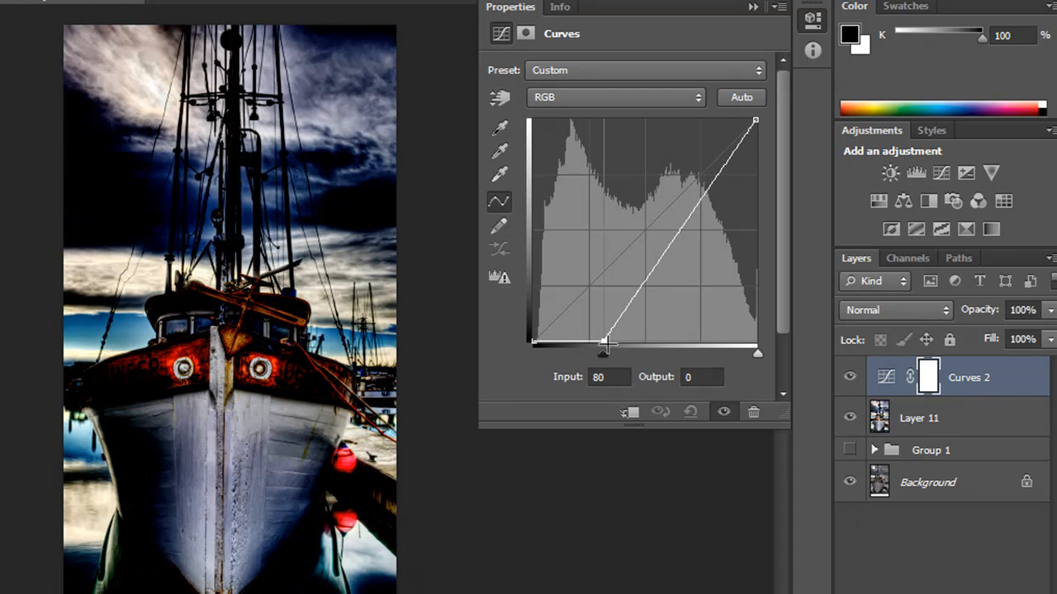
left_click_drag(602, 343, 533, 342)
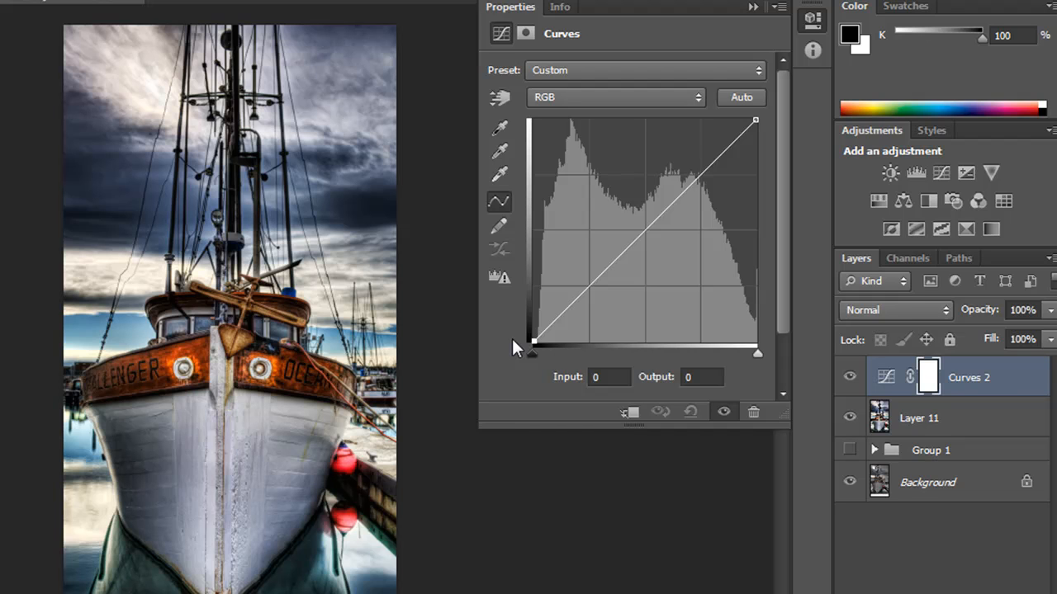
mouse_move(488, 352)
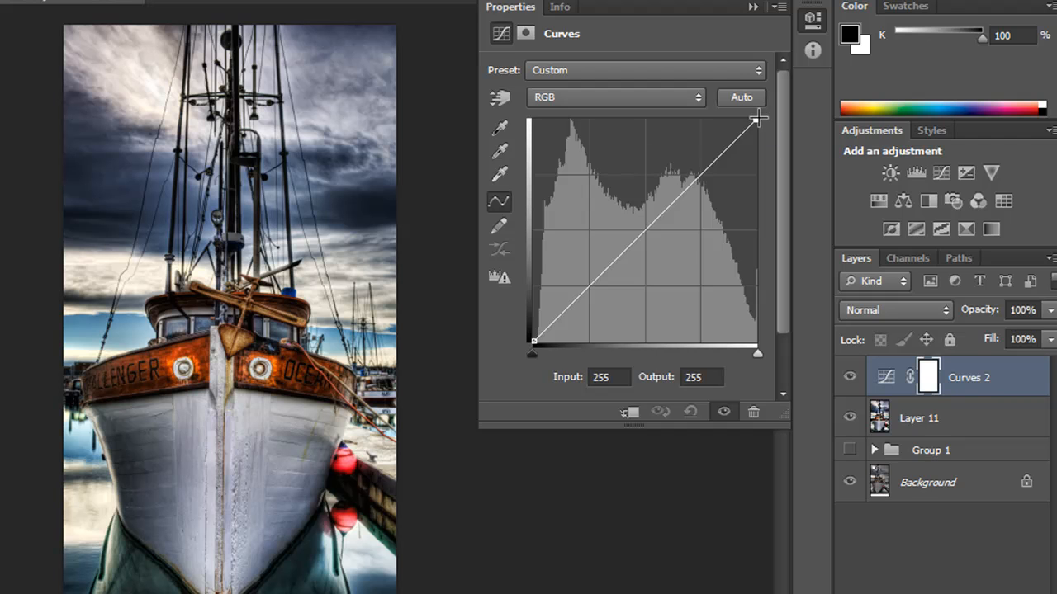
left_click_drag(754, 118, 754, 142)
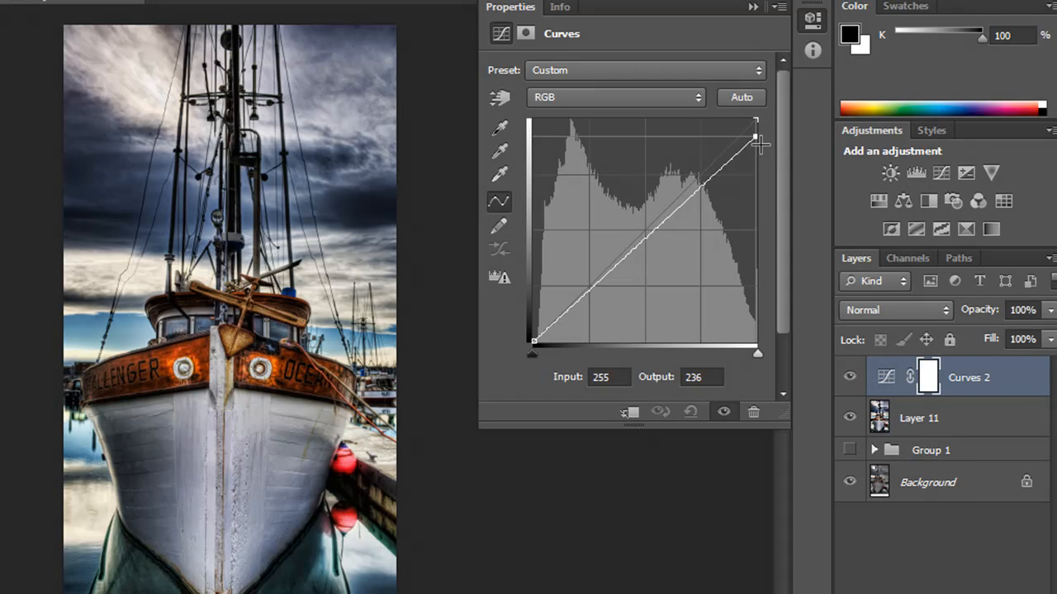
left_click_drag(753, 134, 753, 250)
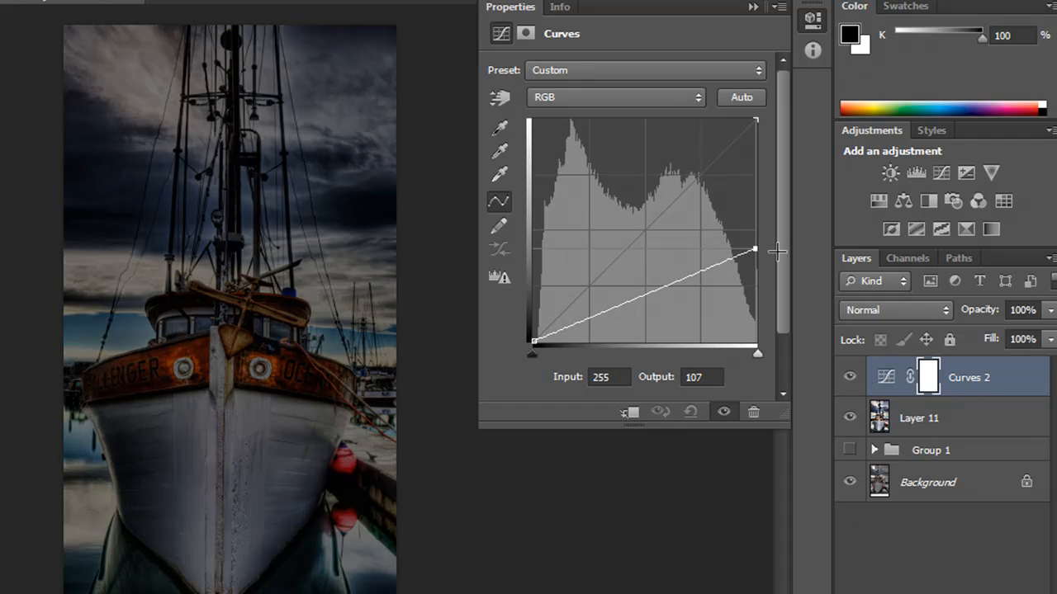
left_click_drag(753, 249, 753, 259)
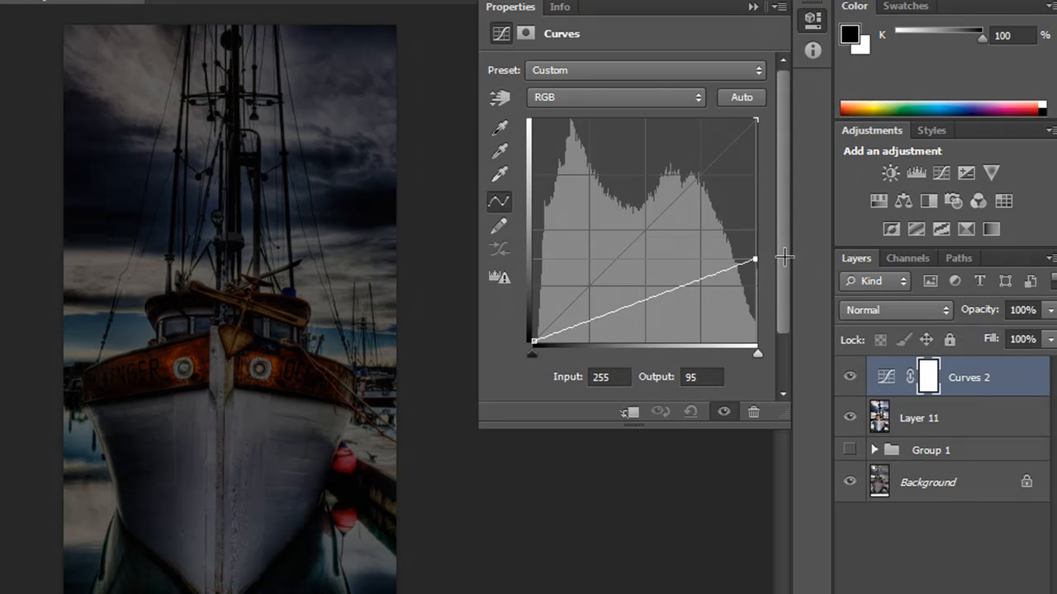
left_click_drag(753, 260, 753, 255)
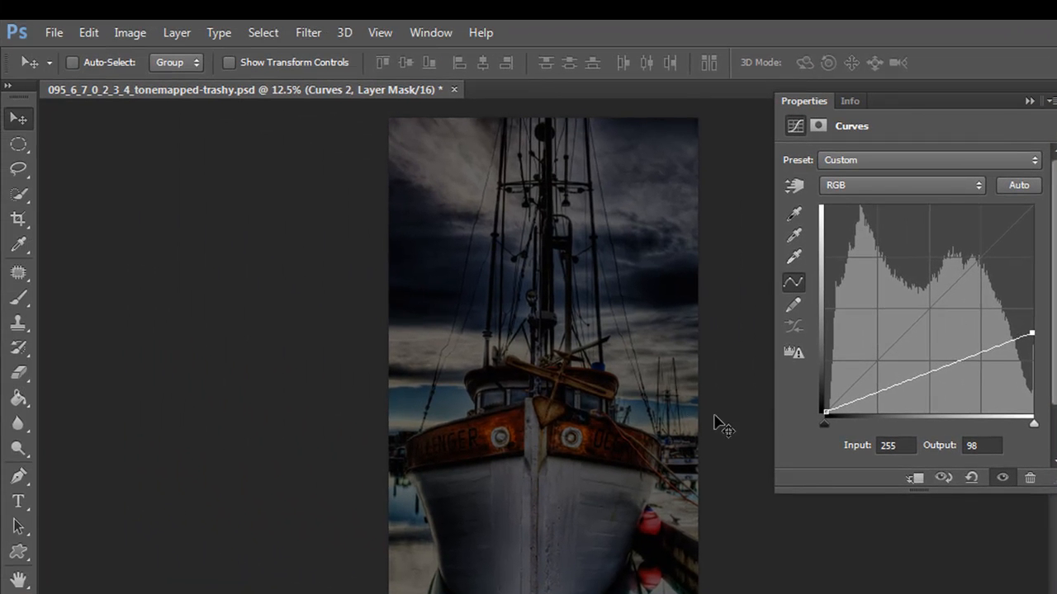
mouse_move(717, 423)
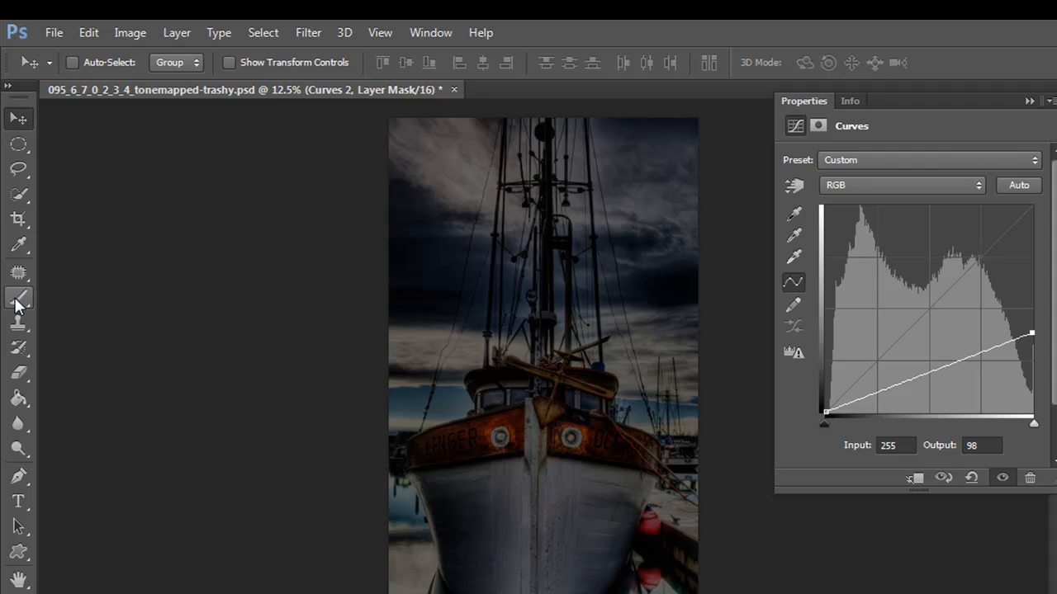
- Paint black on the Curves 2 mask over the boat's bow and cabin
left_click(19, 297)
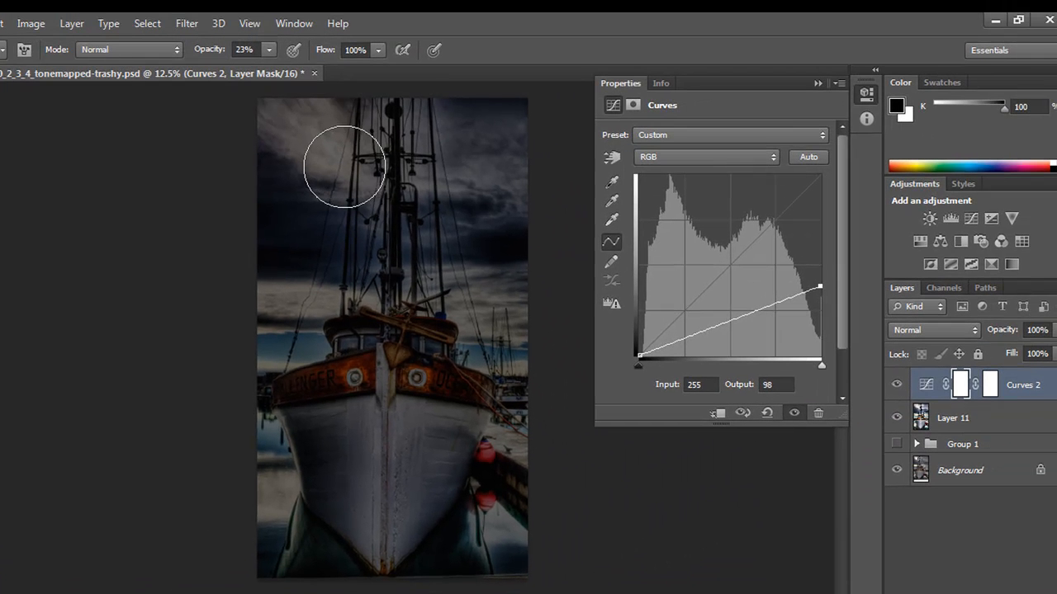
mouse_move(409, 435)
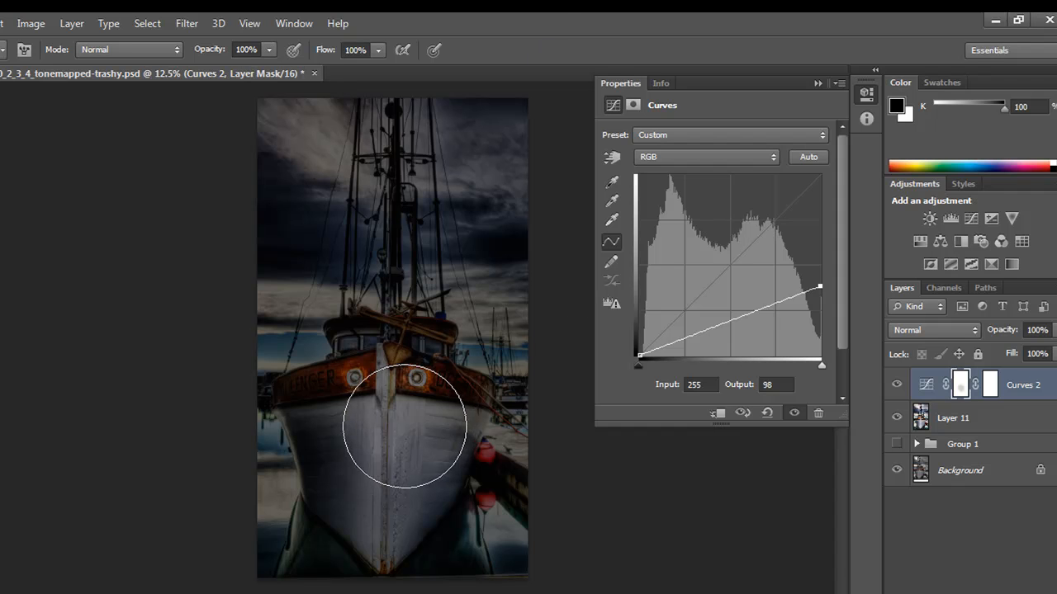
left_click_drag(405, 426, 426, 528)
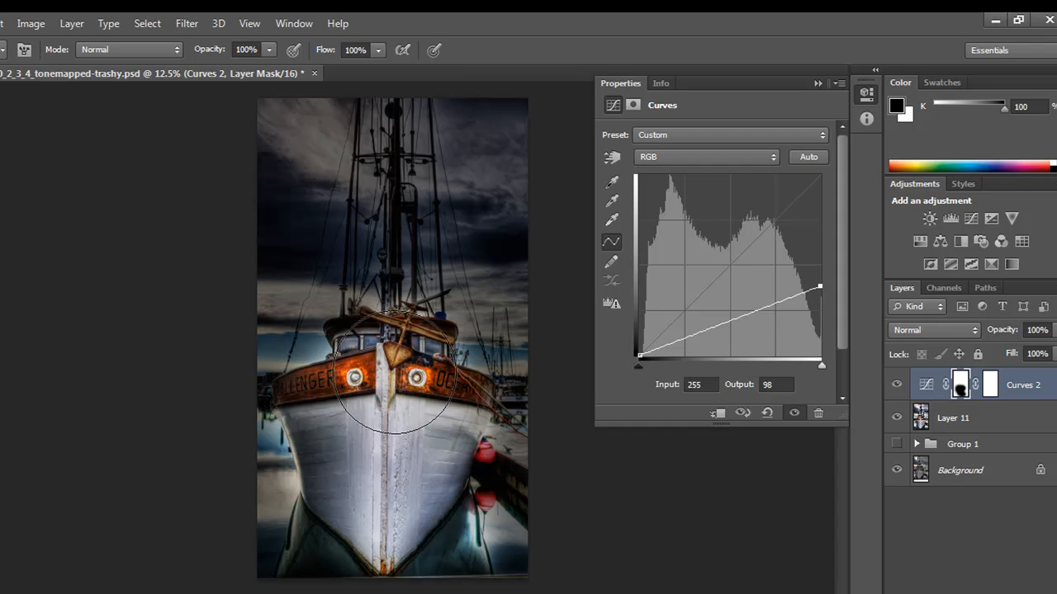
mouse_move(402, 311)
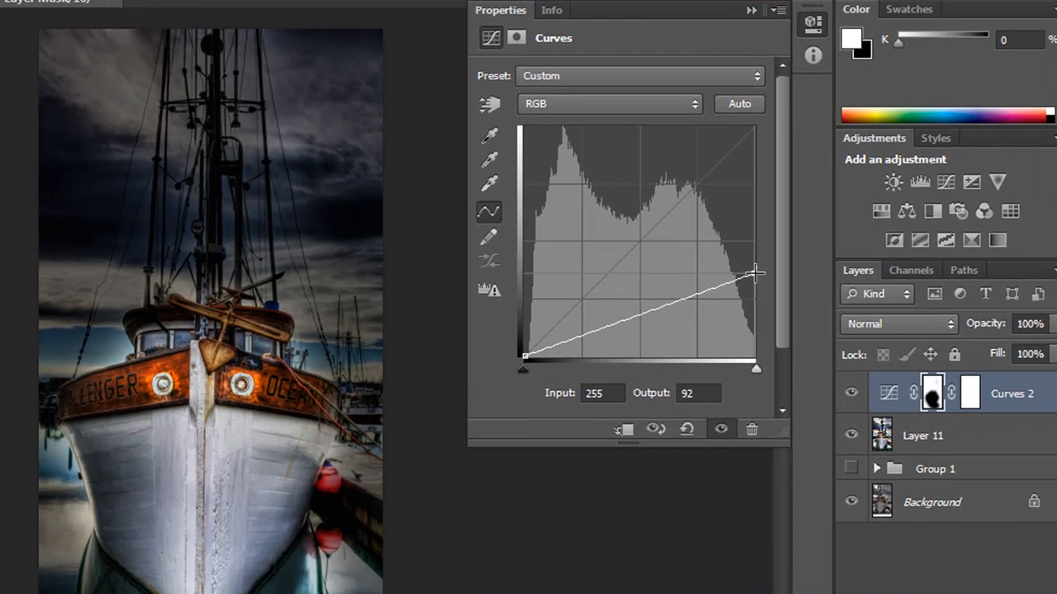
- Try darker and lighter vignette strengths, settling the Curves 2 highlight output at 128
left_click_drag(756, 272, 756, 312)
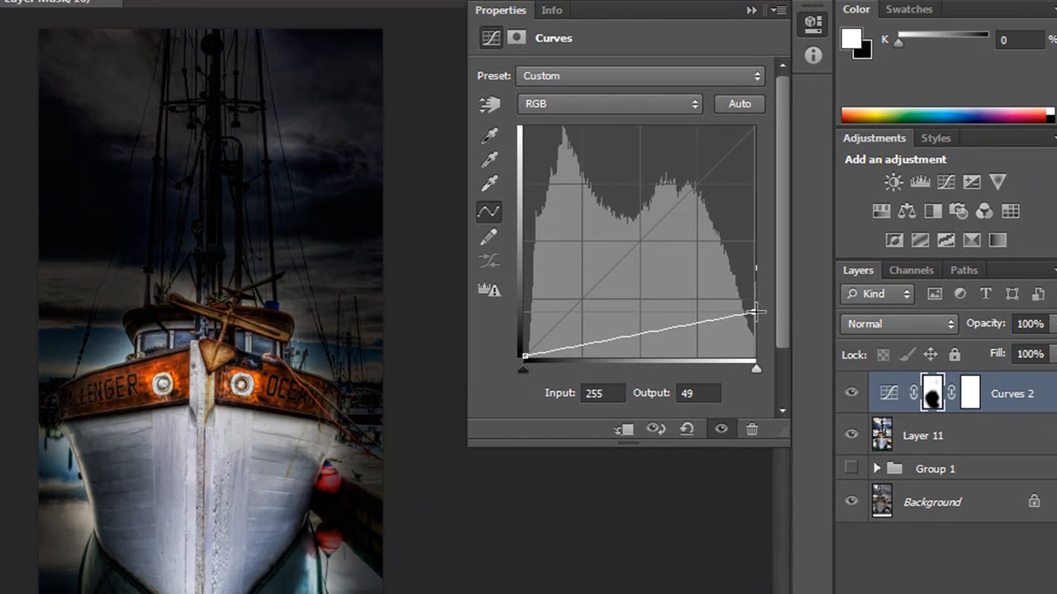
left_click_drag(753, 314, 753, 348)
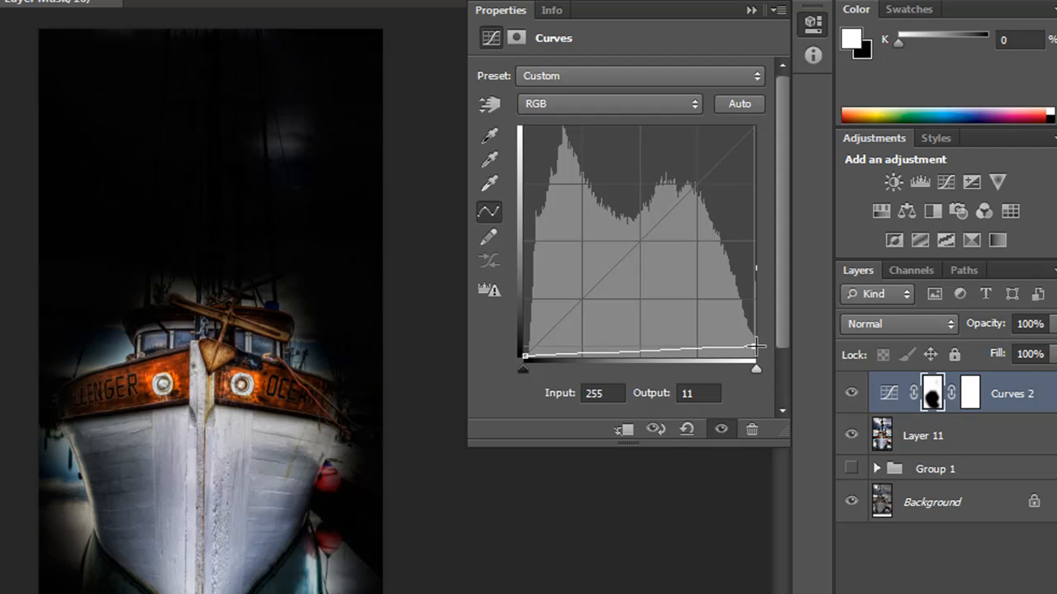
left_click_drag(754, 357, 754, 193)
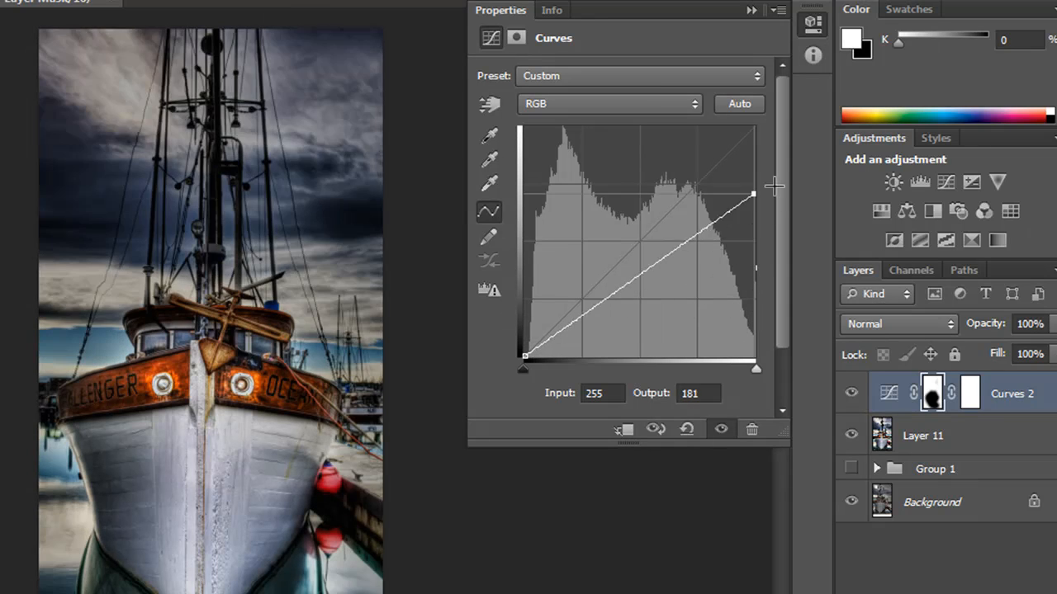
left_click_drag(752, 194, 752, 242)
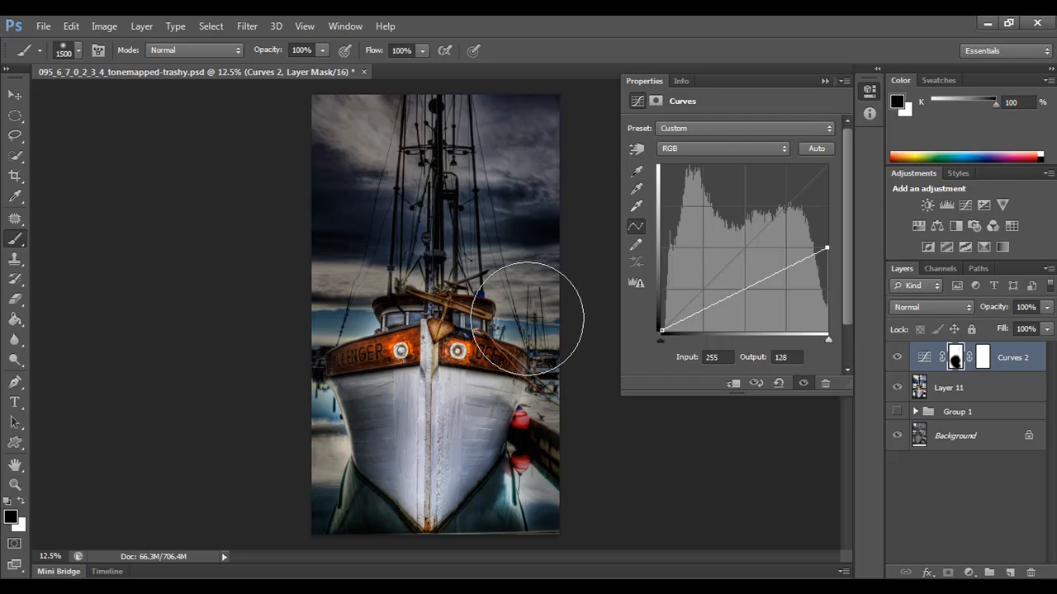
mouse_move(458, 318)
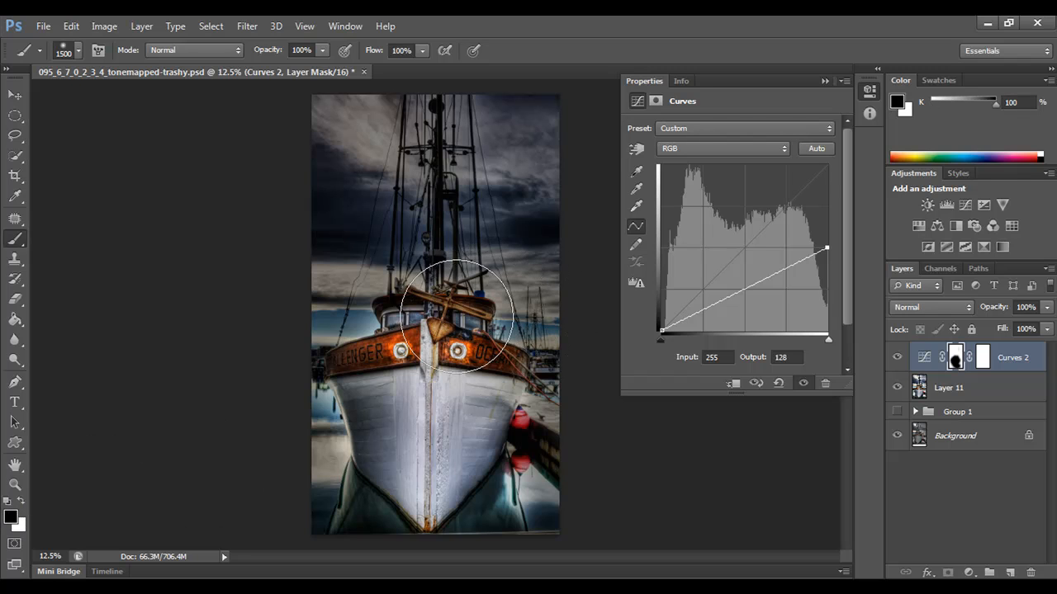
- Paint the mast into the Curves 2 mask and lower the highlight output to 94
left_click(321, 50)
type("38")
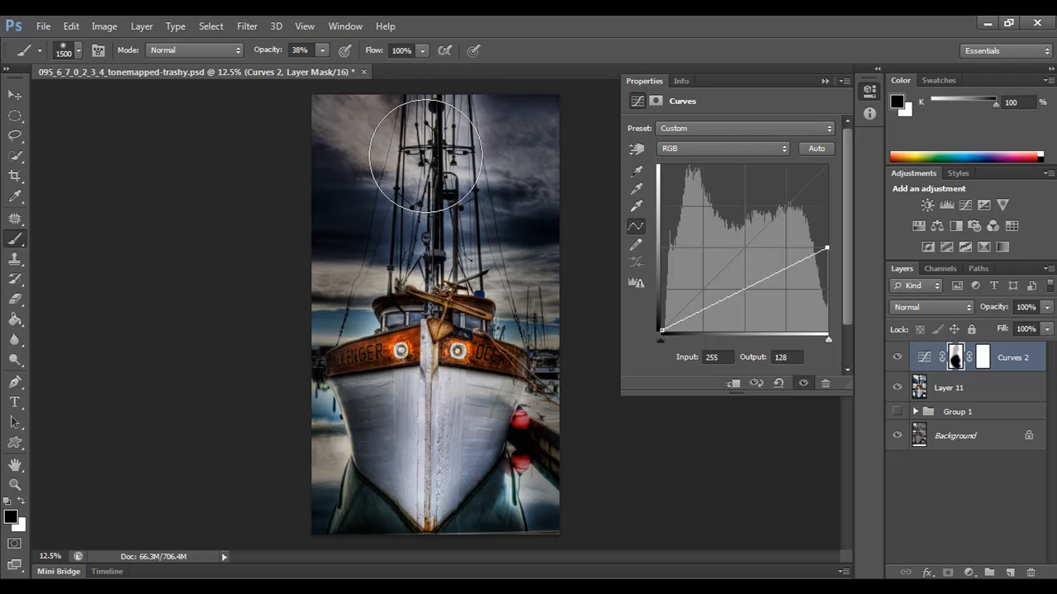
left_click_drag(425, 157, 487, 330)
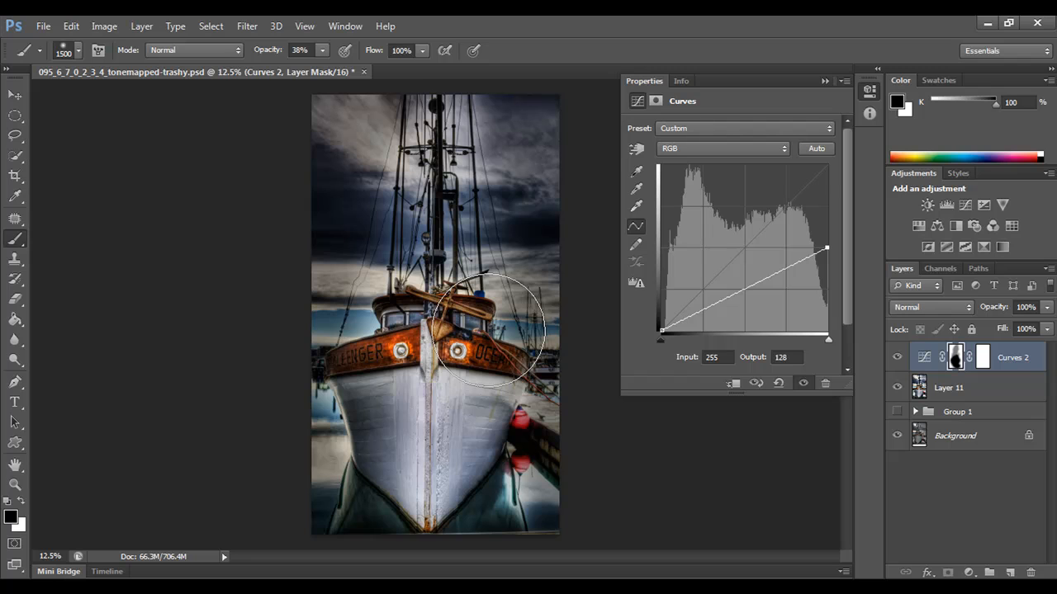
mouse_move(532, 123)
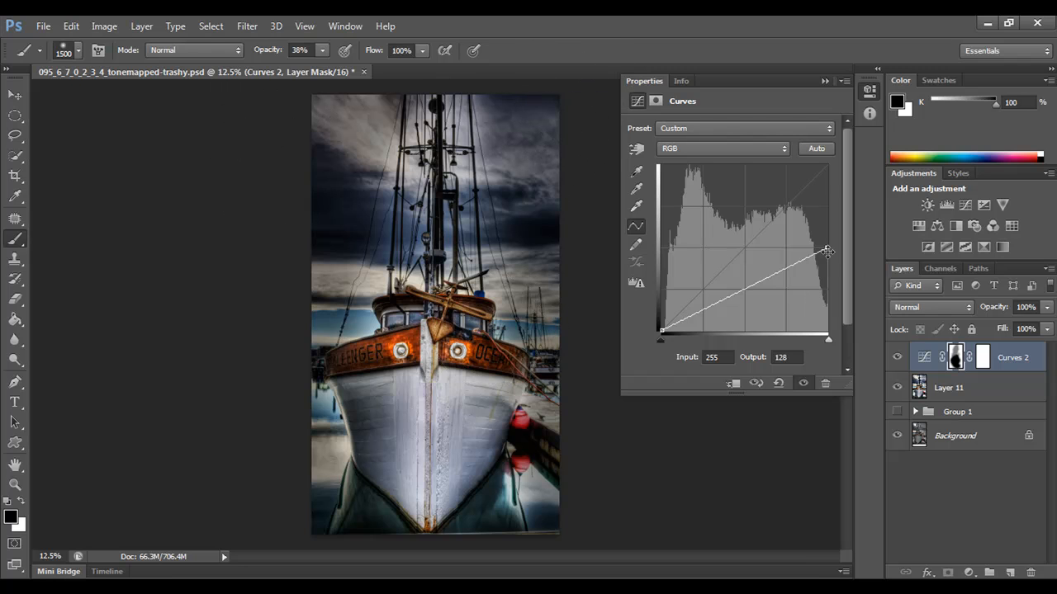
left_click_drag(827, 250, 827, 270)
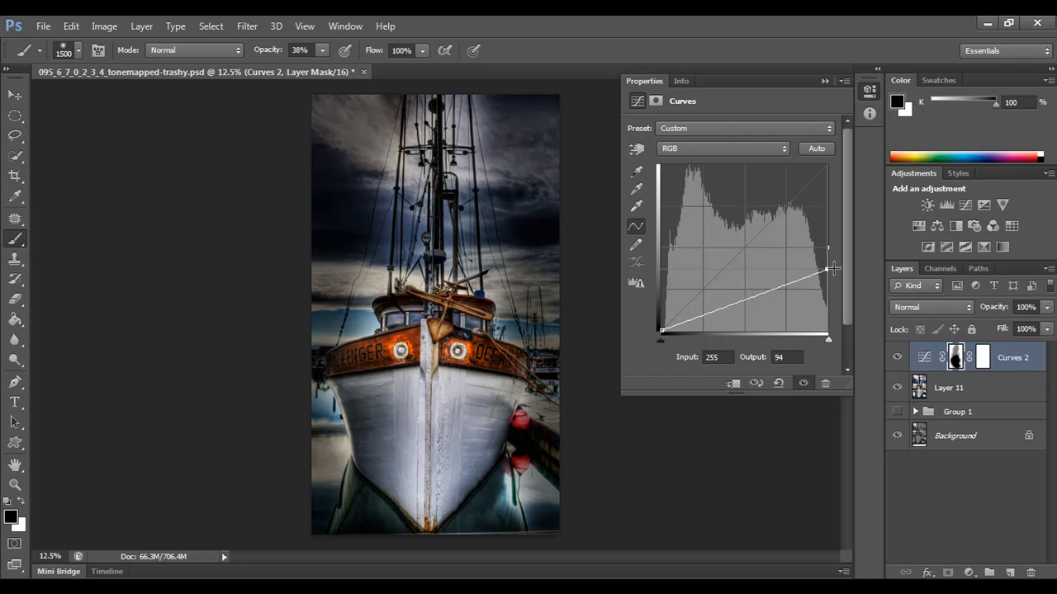
left_click_drag(828, 268, 825, 255)
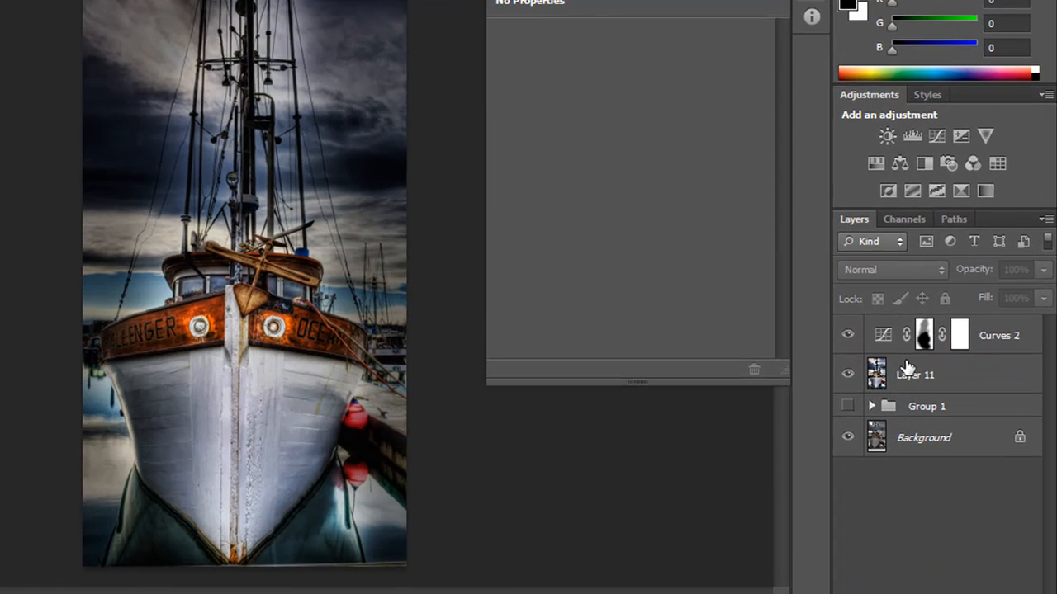
mouse_move(993, 361)
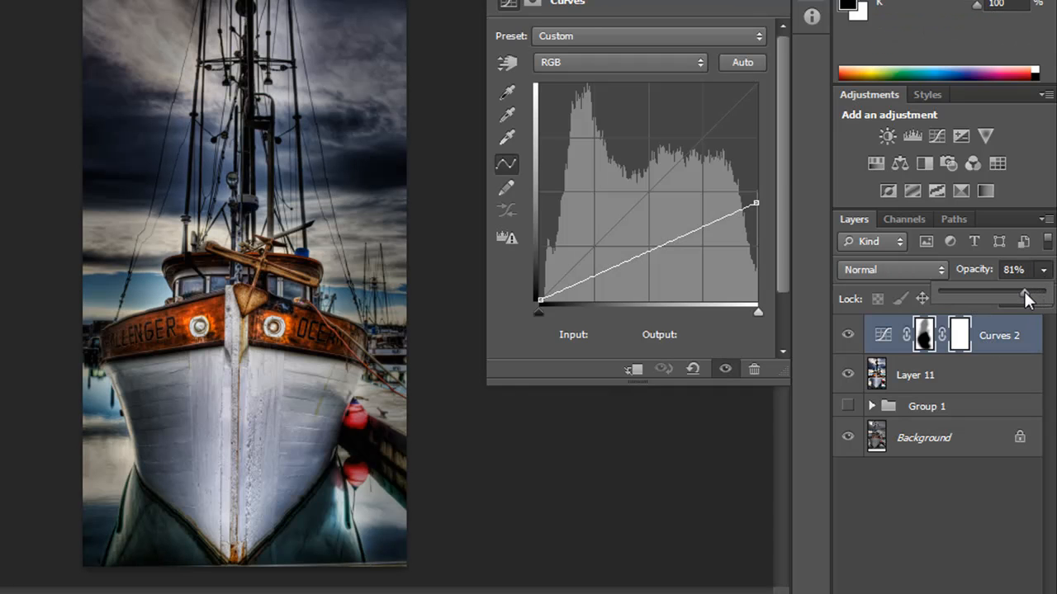
- Set Curves 2 to 56% opacity and reduce its highlight output to 83
left_click_drag(753, 202, 754, 213)
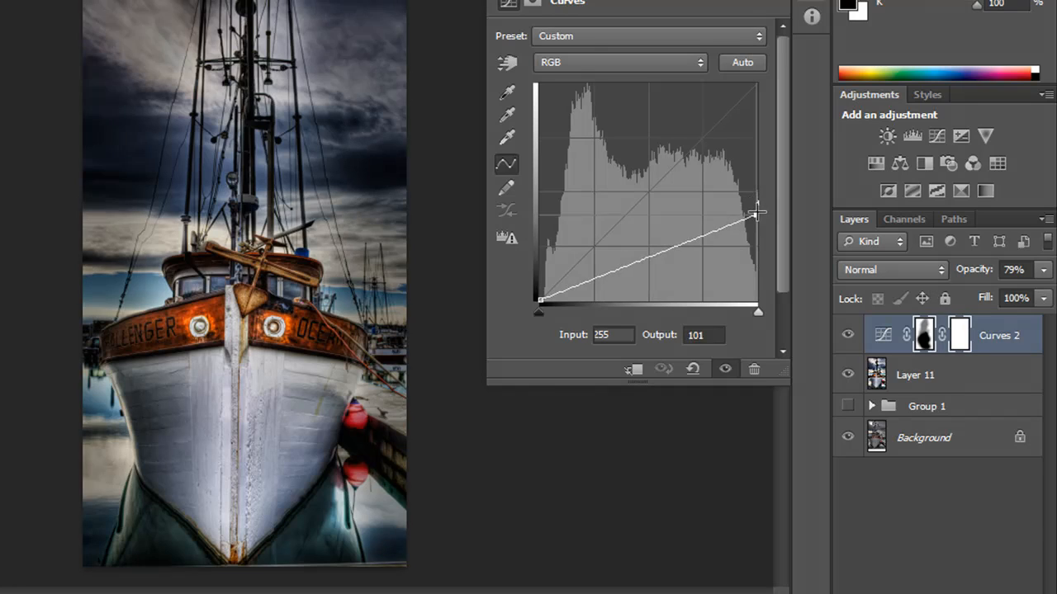
left_click_drag(756, 213, 755, 231)
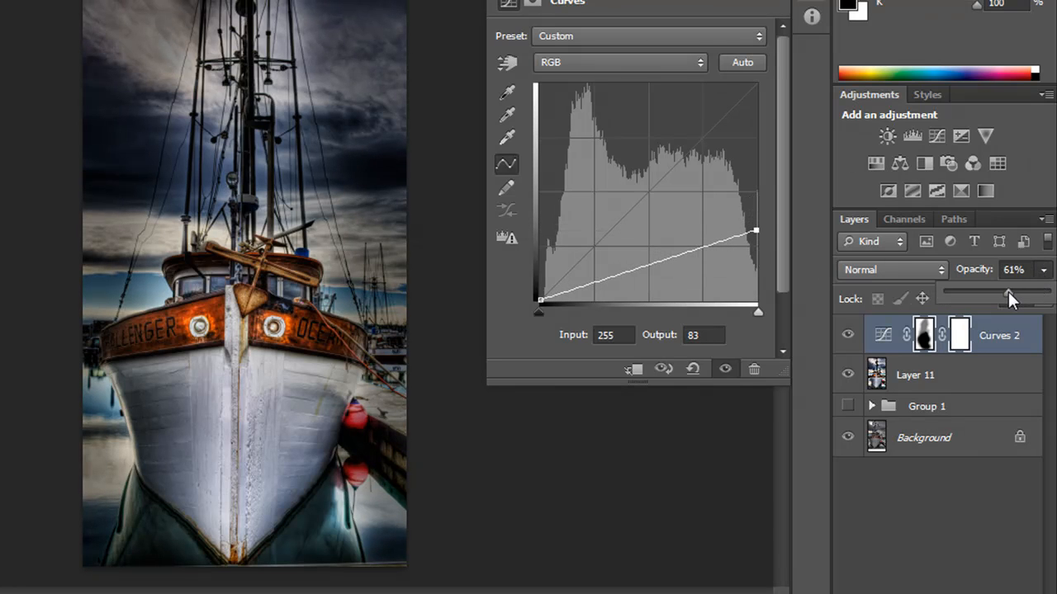
left_click_drag(1011, 293, 1003, 293)
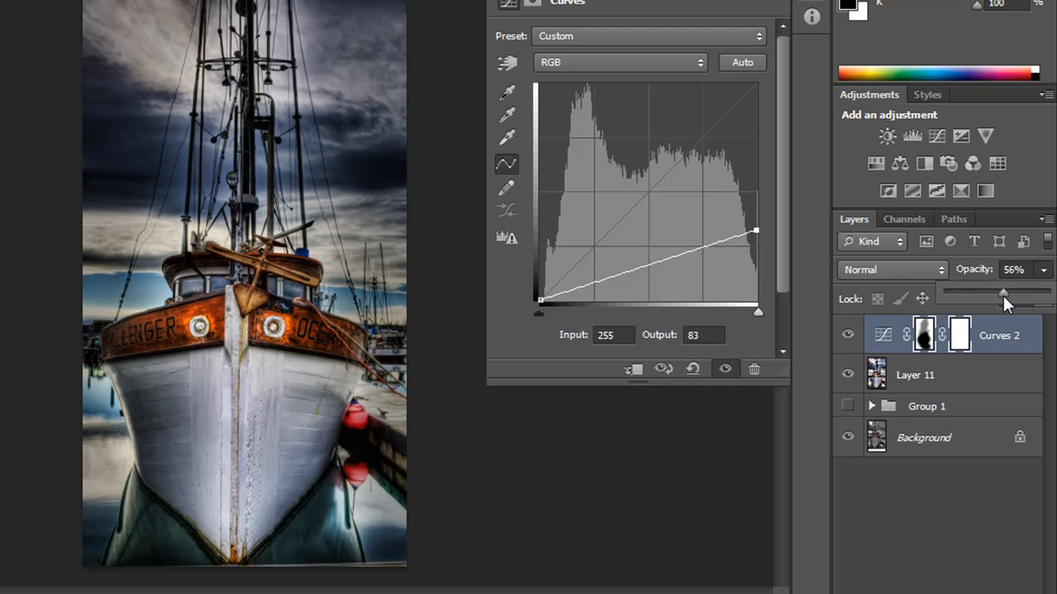
left_click_drag(1003, 291, 1010, 291)
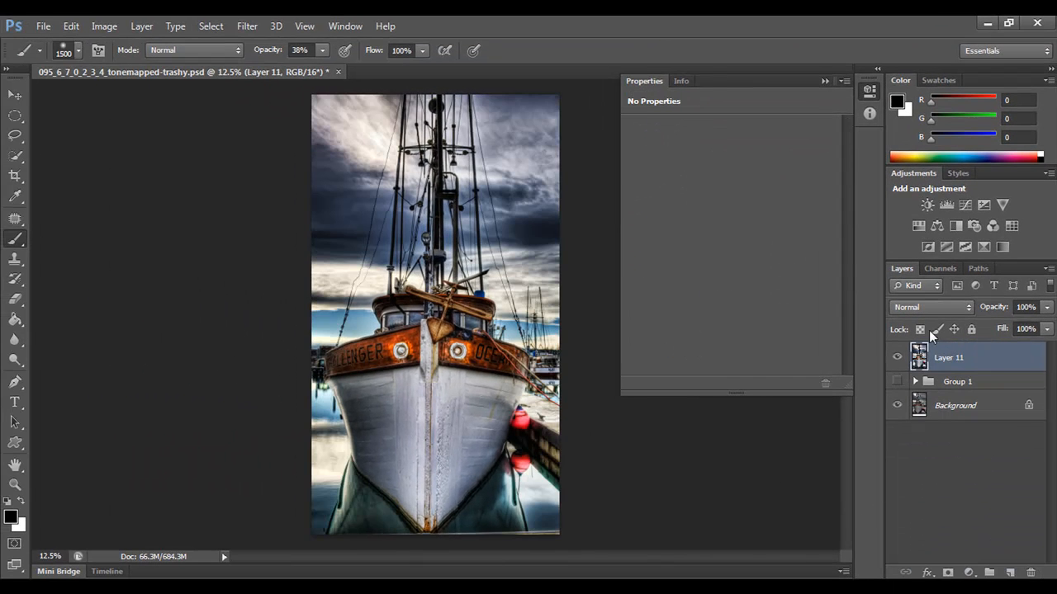
mouse_move(937, 329)
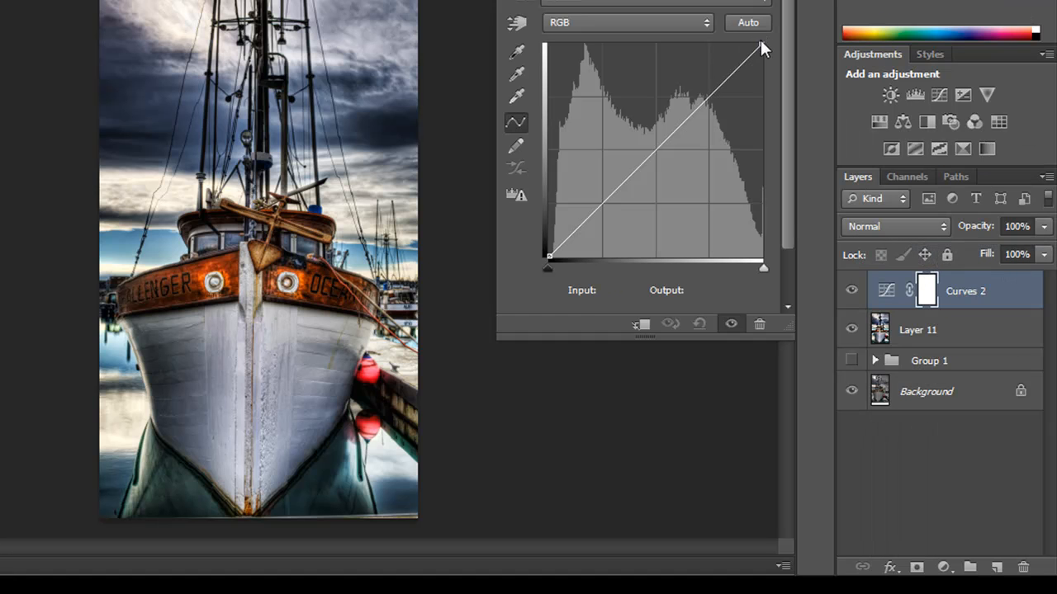
- Lower the new Curves 2 highlight output to about 129, darkening the whole photo
left_click_drag(759, 47, 759, 149)
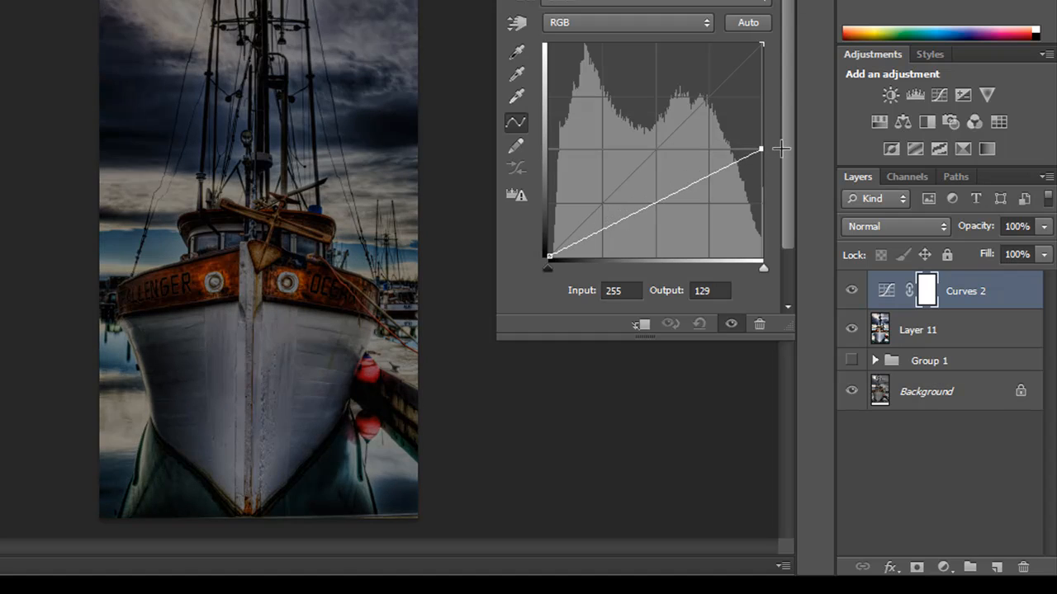
left_click_drag(760, 150, 759, 162)
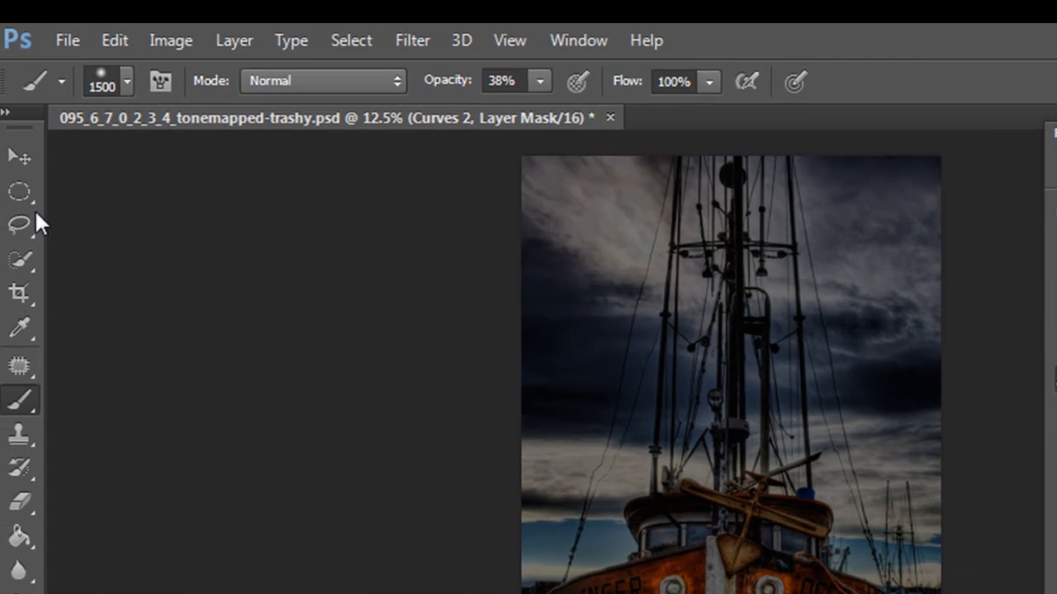
- Use the Elliptical Marquee Tool to draw an oval selection around the boat
left_click(18, 191)
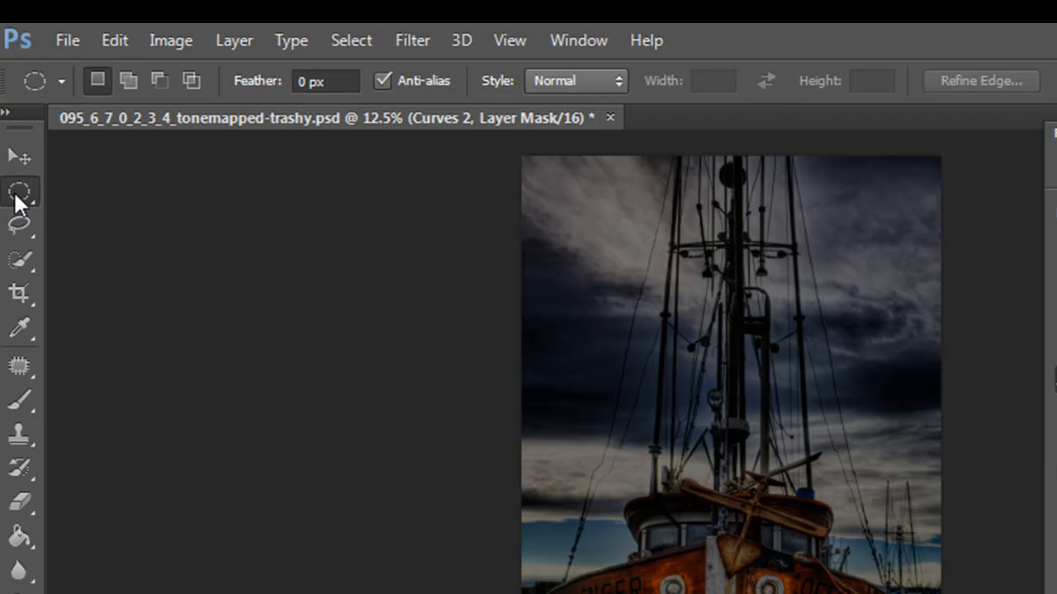
left_click(19, 191)
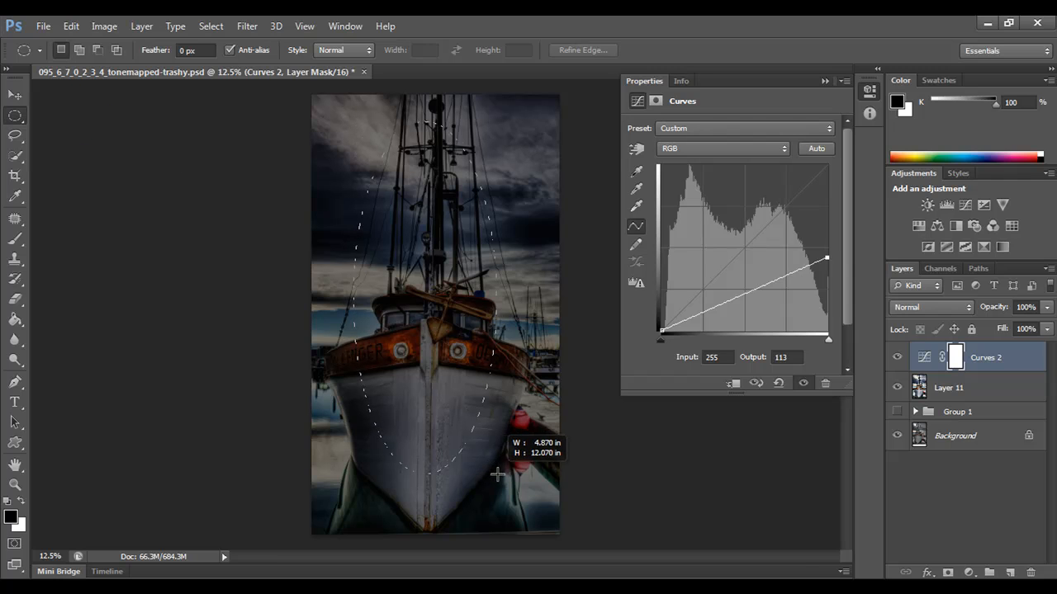
left_click_drag(495, 474, 553, 479)
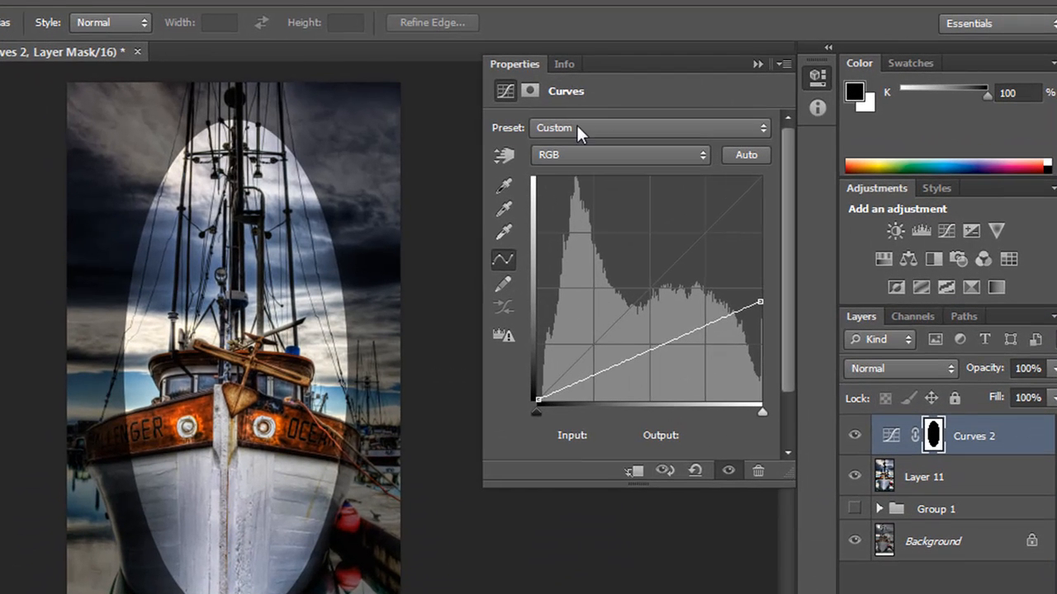
mouse_move(578, 134)
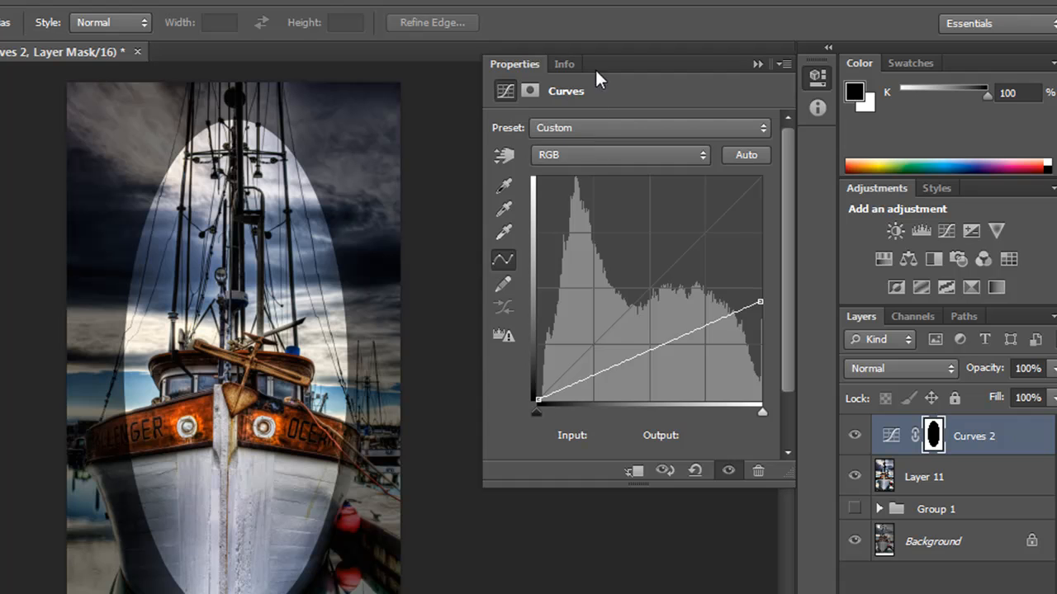
mouse_move(602, 79)
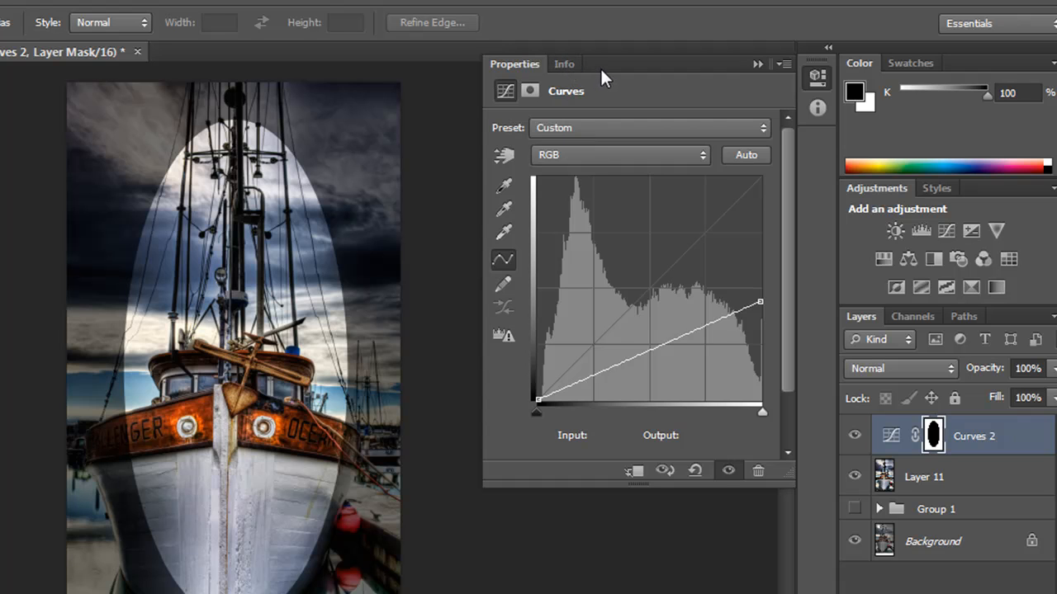
mouse_move(596, 76)
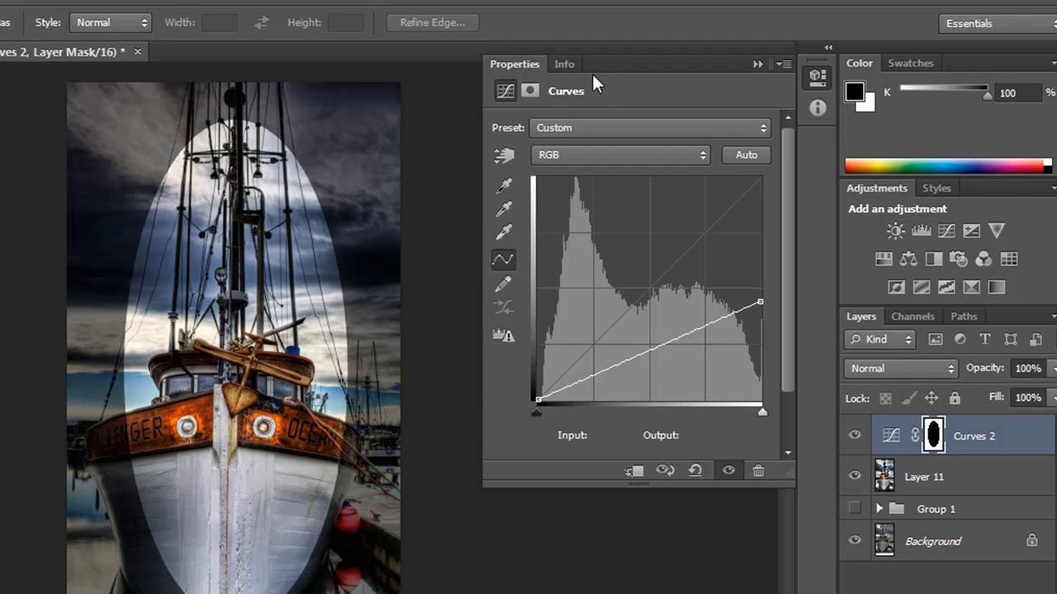
mouse_move(553, 101)
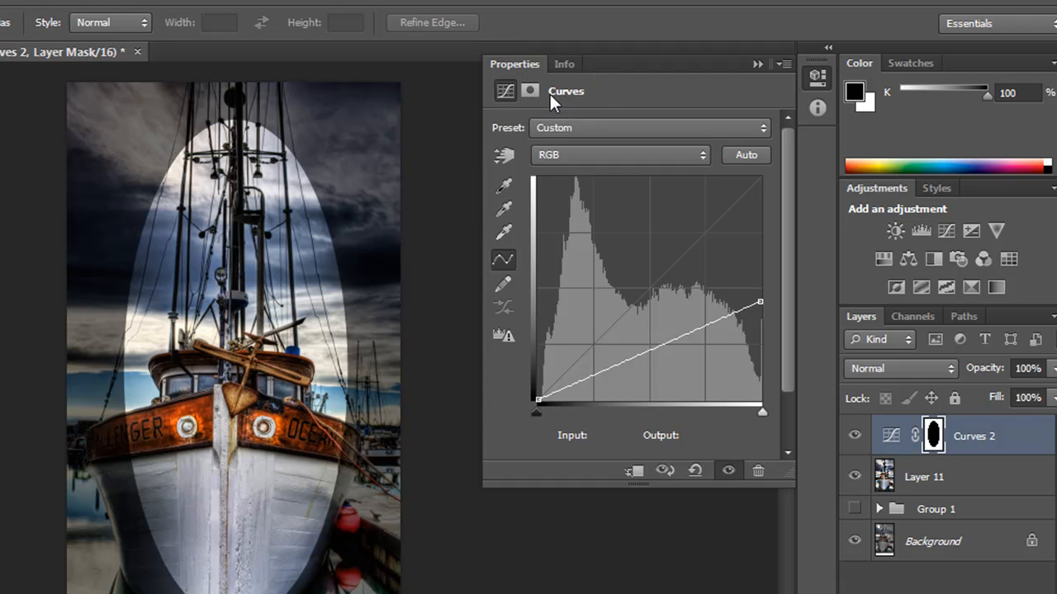
- Feather the Curves 2 oval mask from 1.0 px to 63.1 px in Mask Properties
left_click(530, 90)
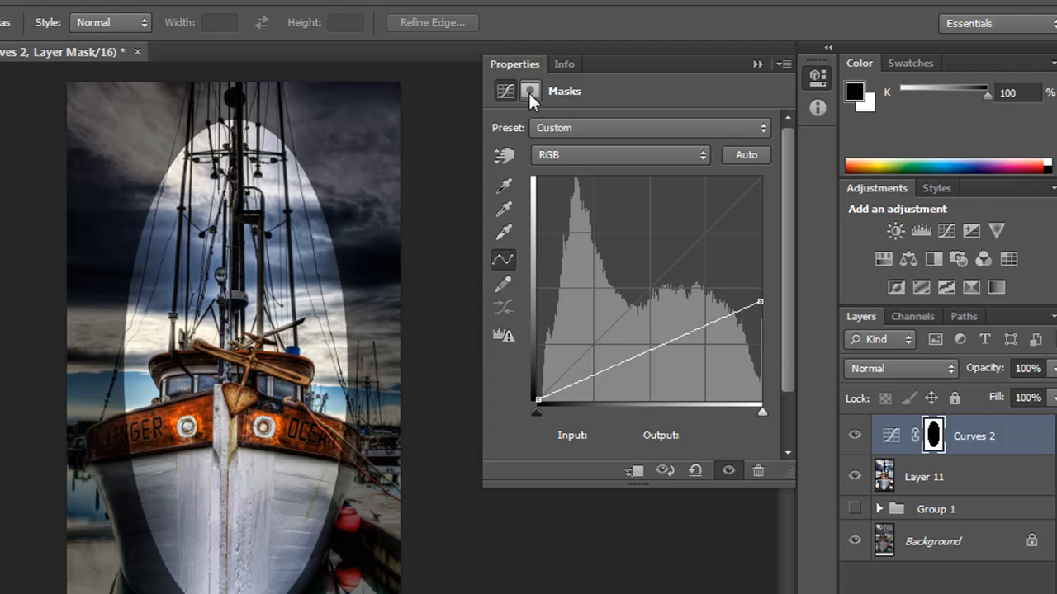
left_click(530, 91)
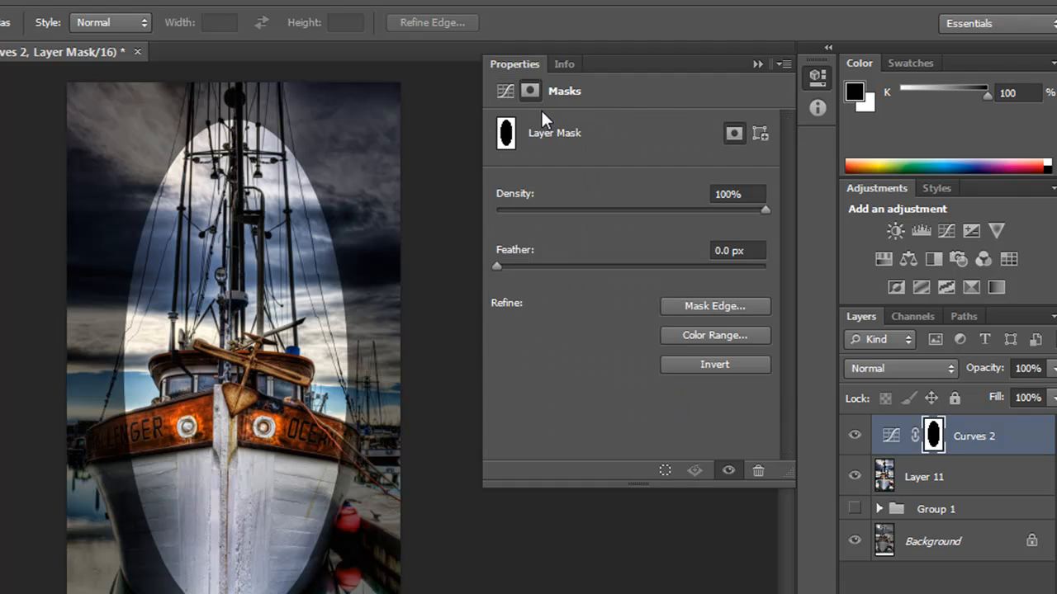
mouse_move(518, 303)
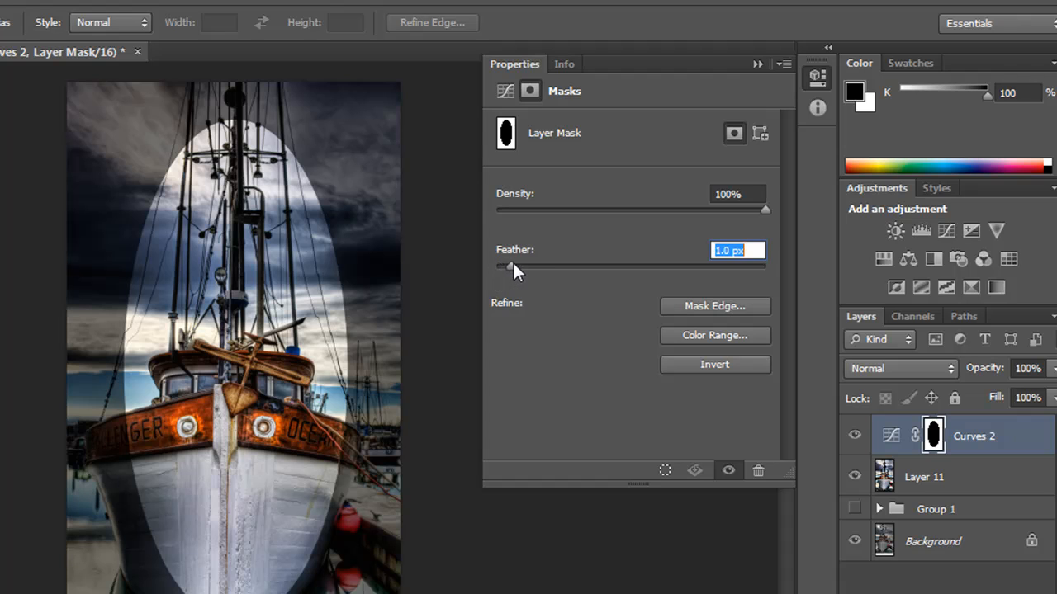
left_click_drag(512, 266, 603, 266)
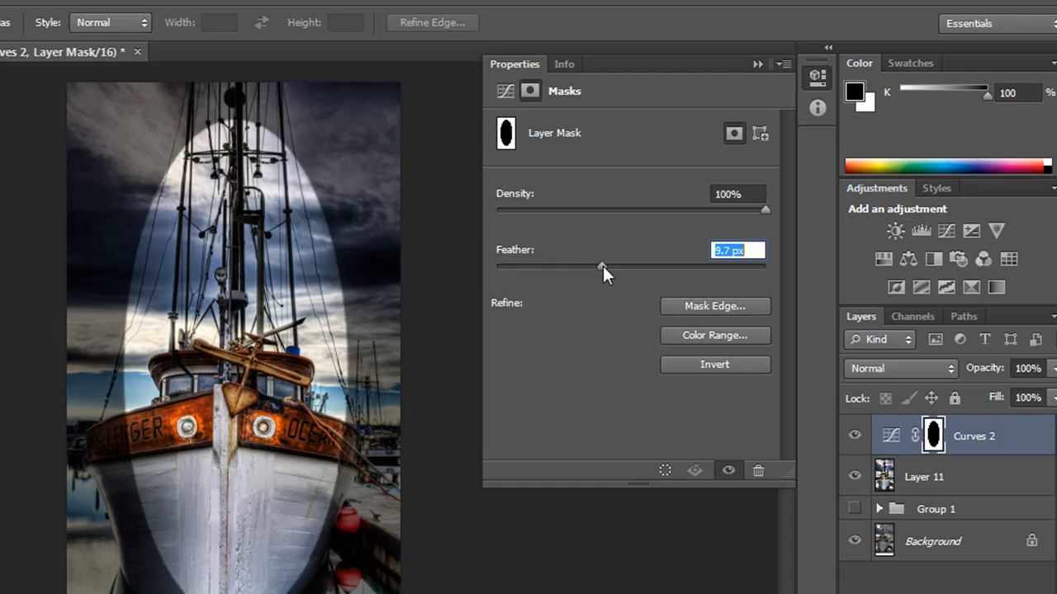
left_click_drag(601, 265, 611, 266)
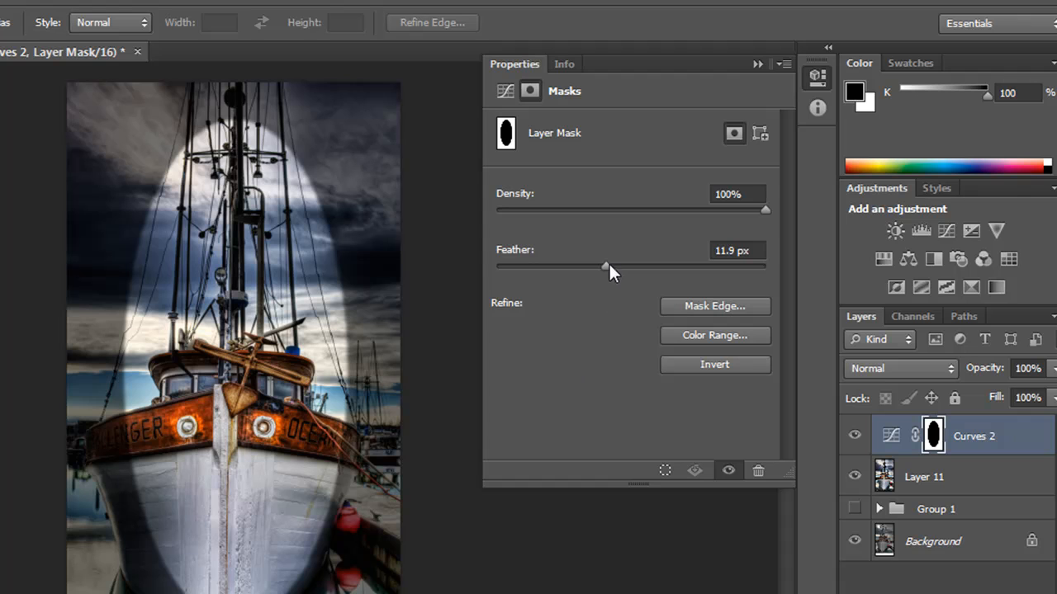
left_click_drag(604, 266, 651, 265)
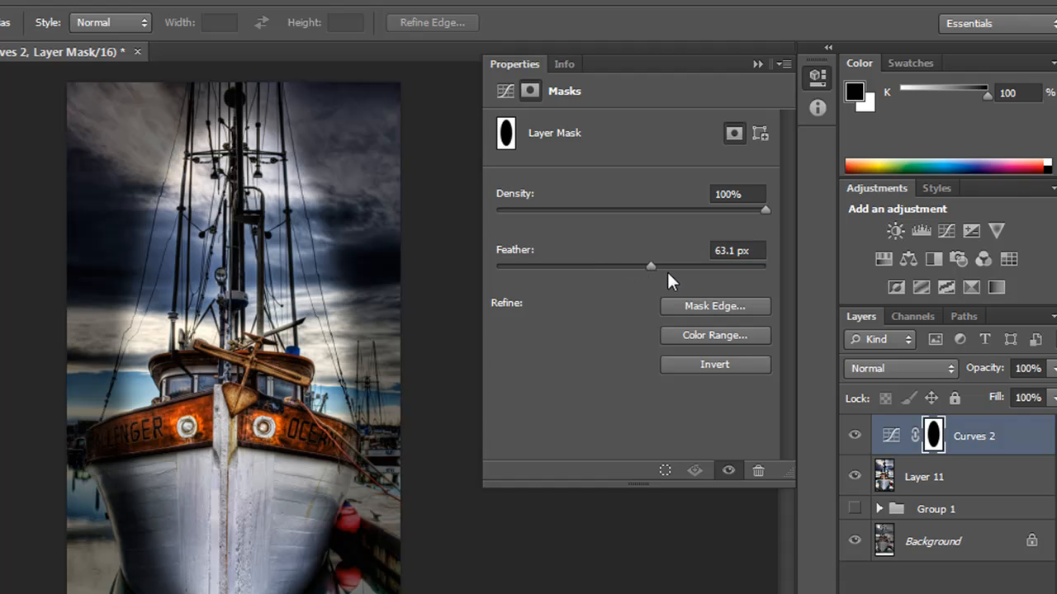
mouse_move(417, 320)
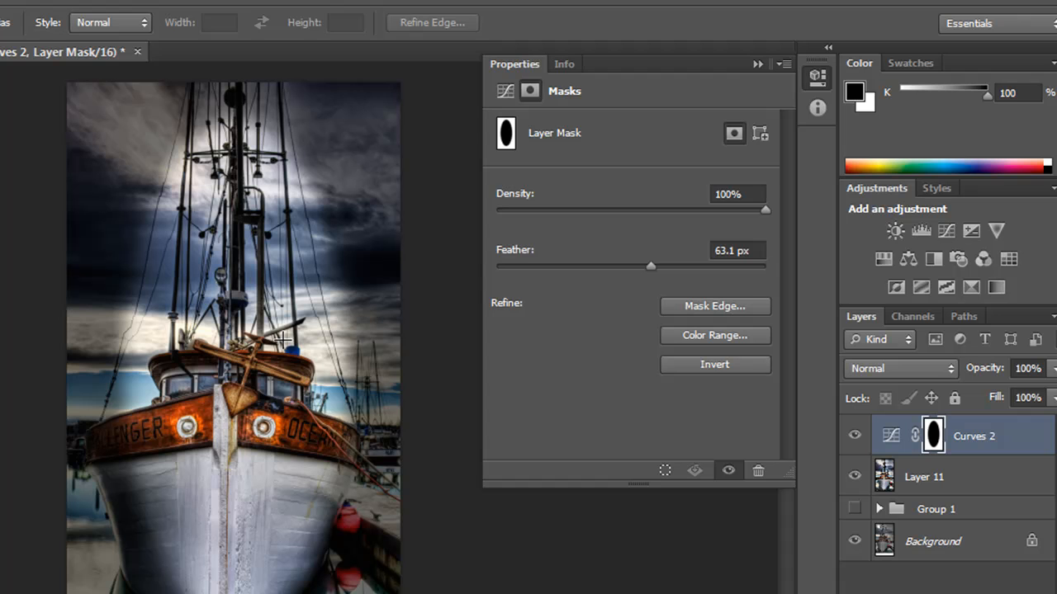
mouse_move(188, 272)
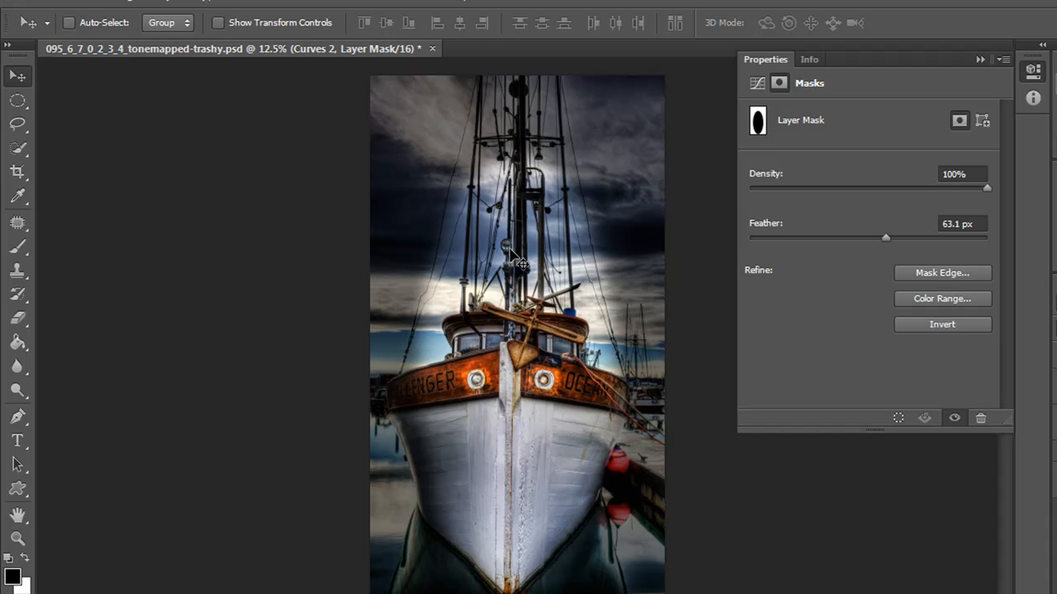
mouse_move(425, 198)
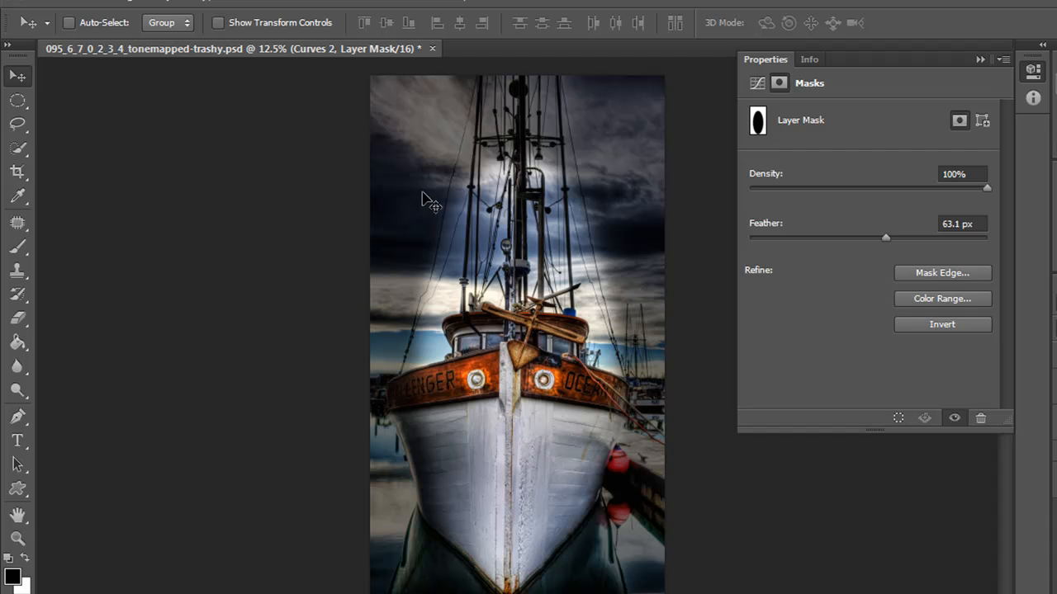
mouse_move(471, 200)
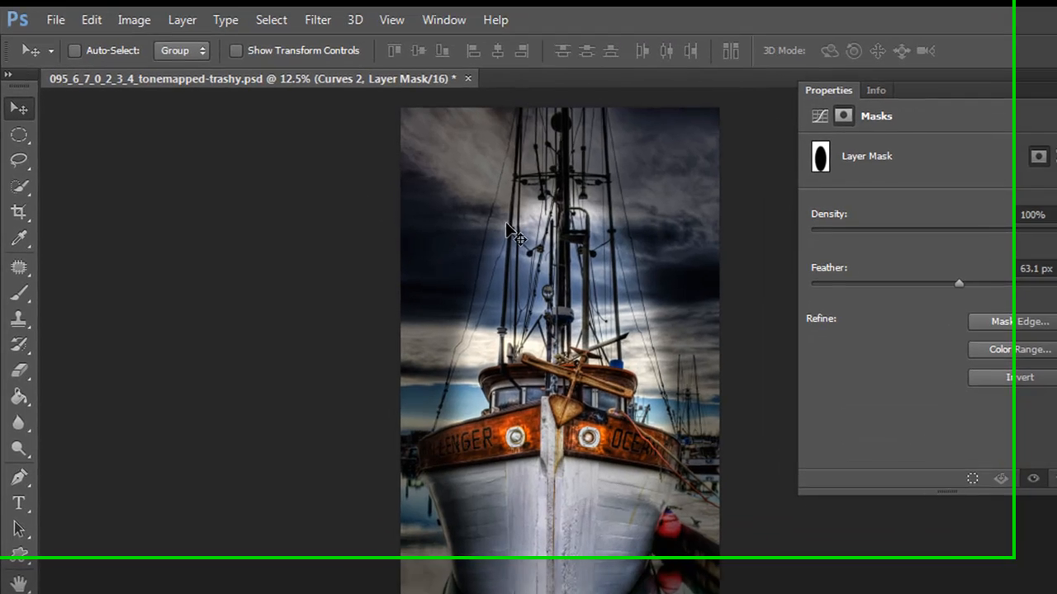
- Distort the mask by pulling its top corners up and outward along the masts
left_click(90, 19)
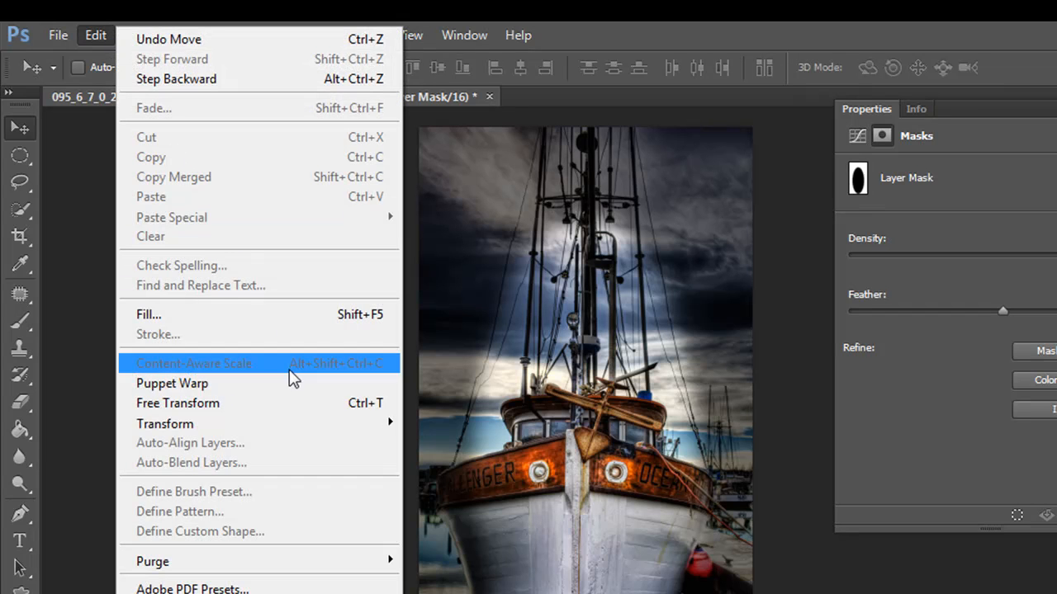
mouse_move(164, 424)
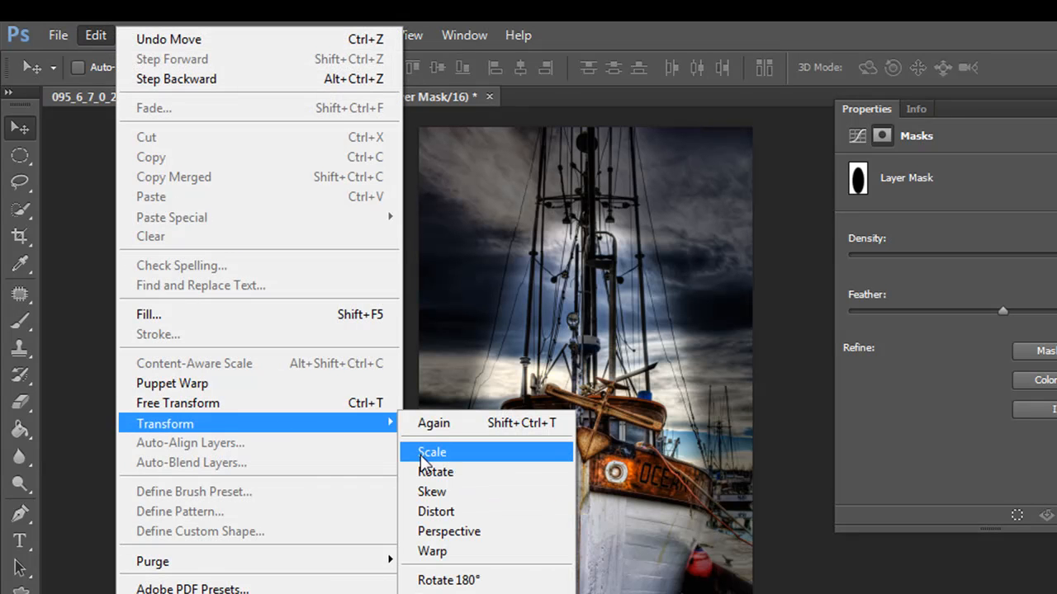
mouse_move(446, 502)
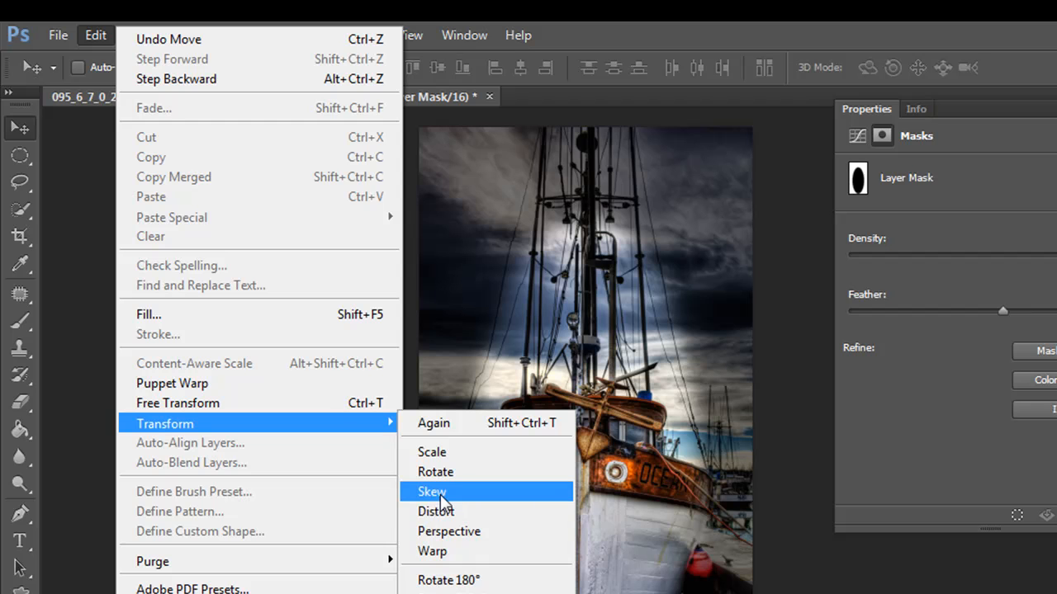
mouse_move(436, 511)
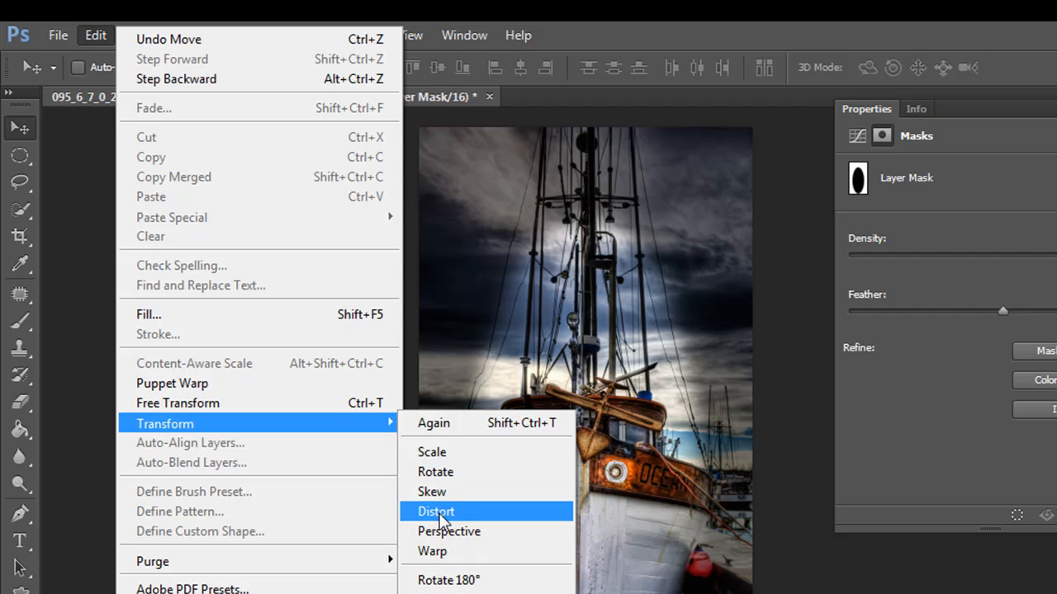
left_click(435, 511)
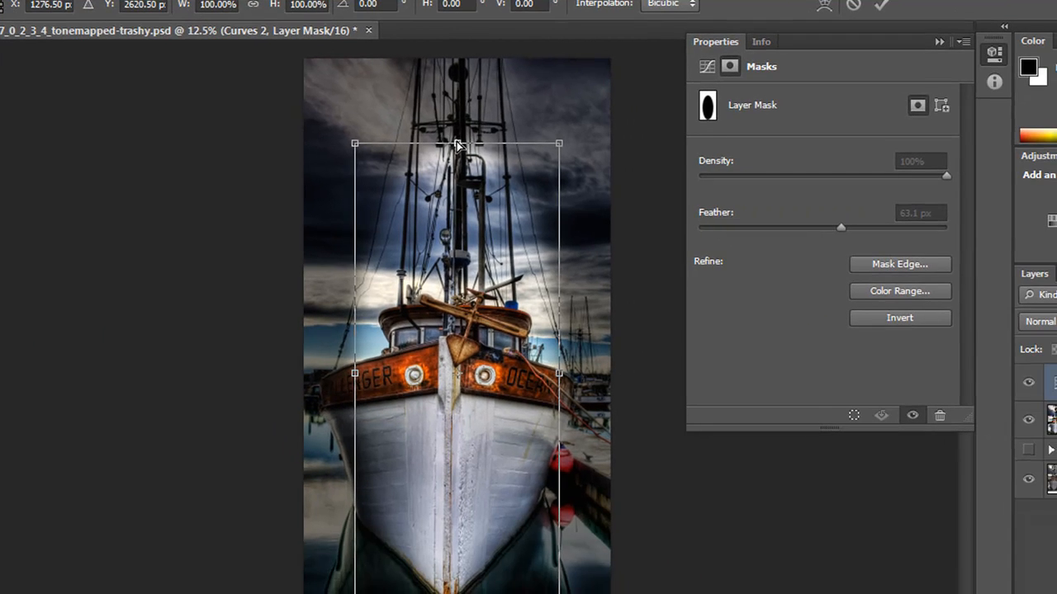
left_click_drag(355, 144, 376, 76)
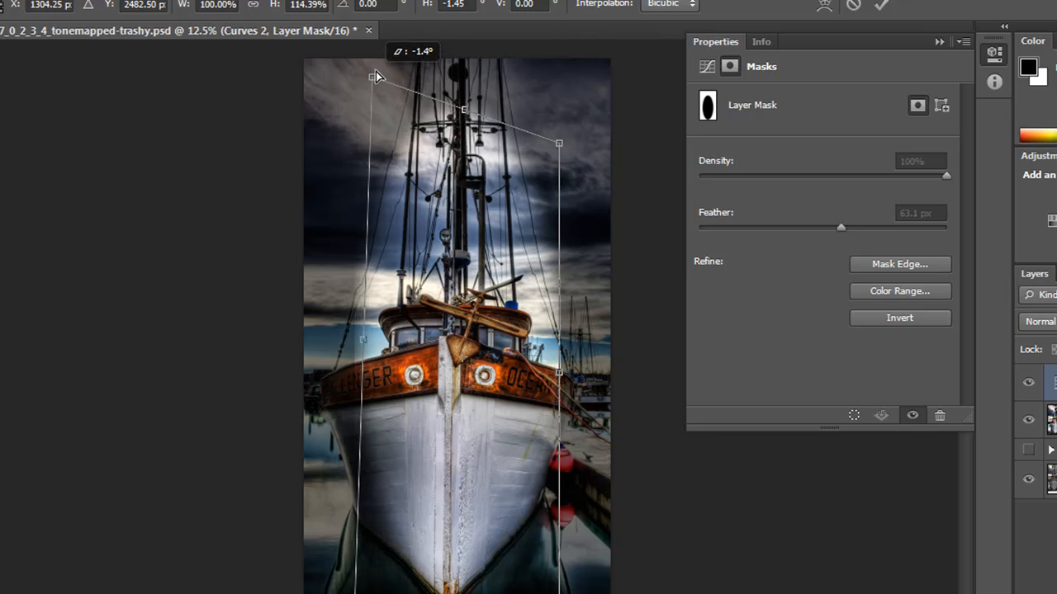
left_click_drag(373, 76, 559, 146)
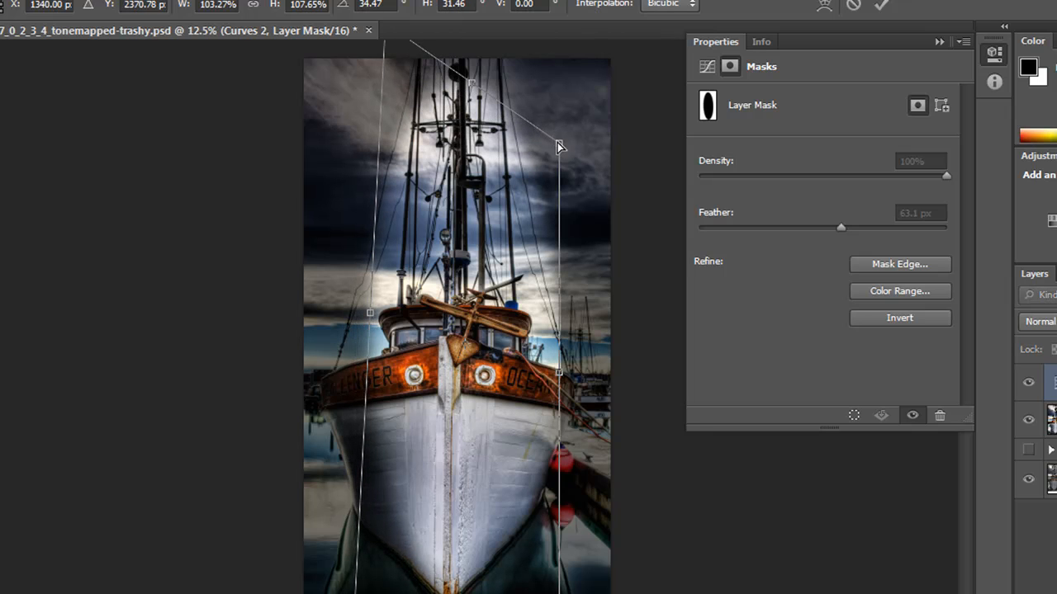
left_click_drag(557, 147, 551, 56)
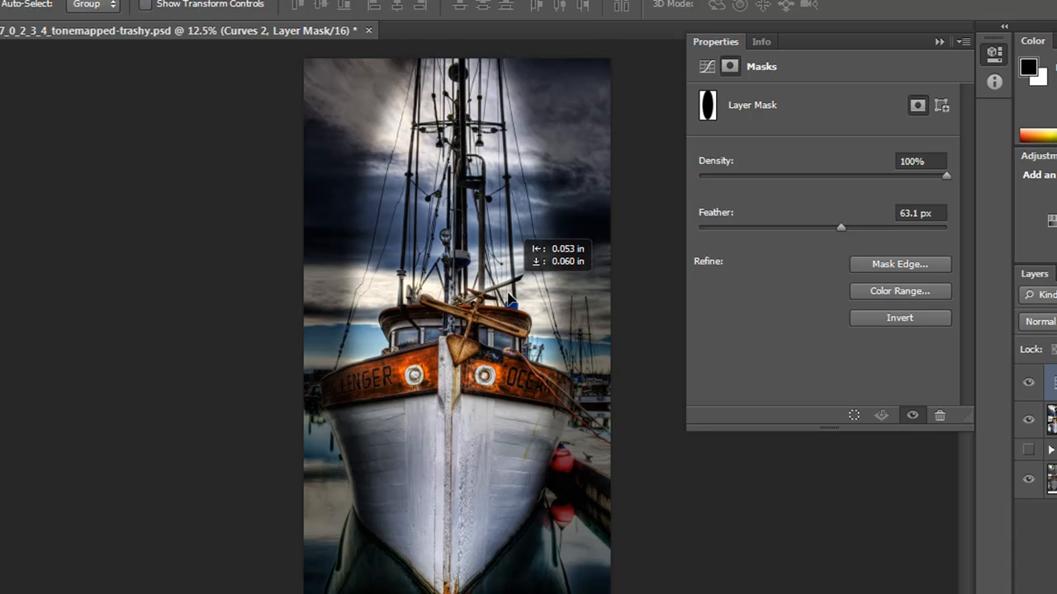
mouse_move(832, 243)
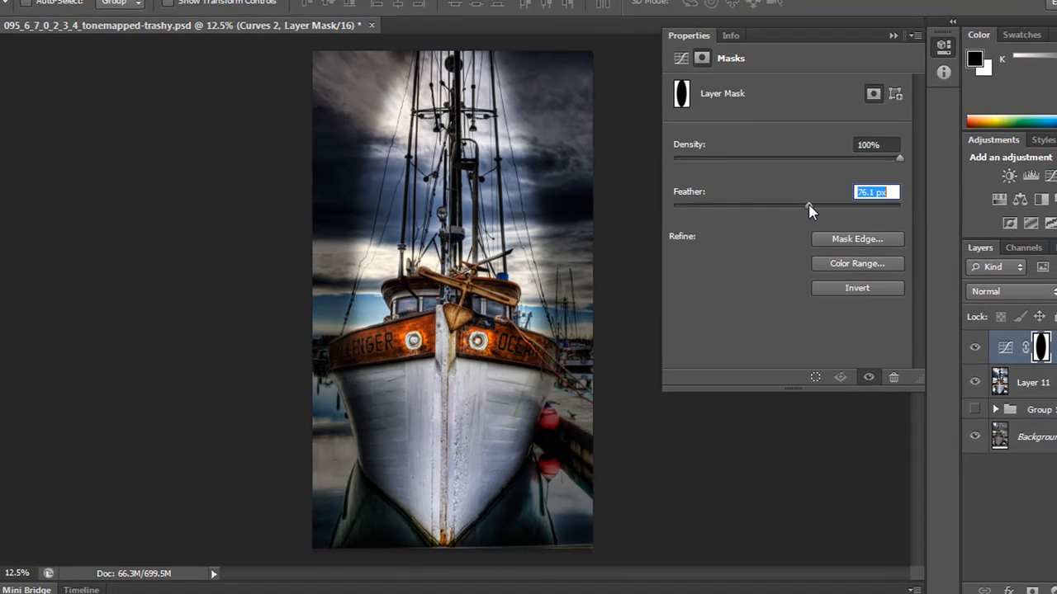
- Raise the Curves 2 mask feather from 76 px to about 121 px
left_click_drag(809, 205, 827, 204)
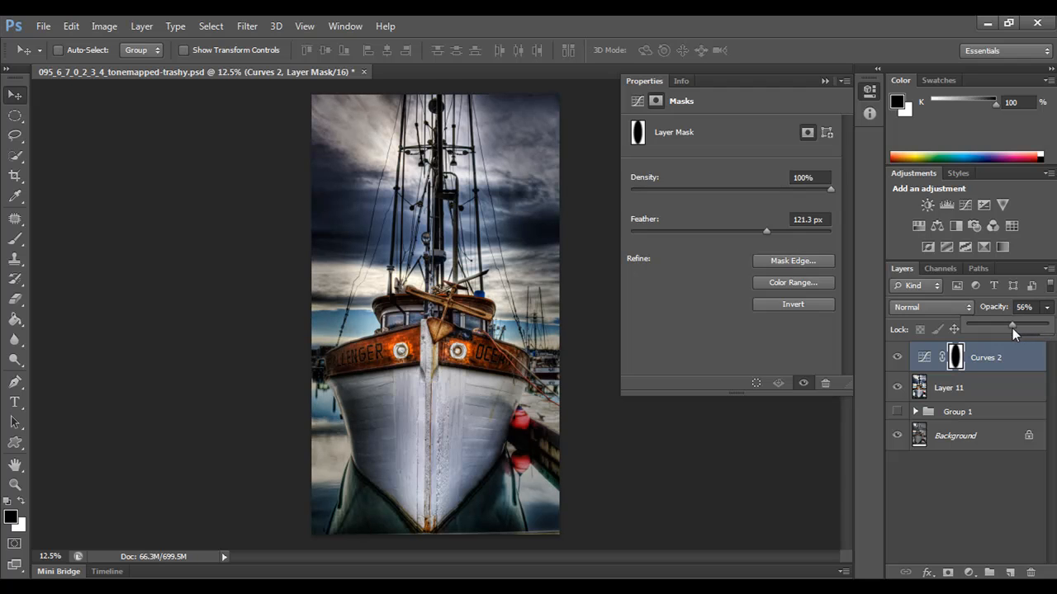
- Adjust the Curves 2 layer opacity back and forth, settling at 76%
left_click_drag(1011, 329, 1032, 328)
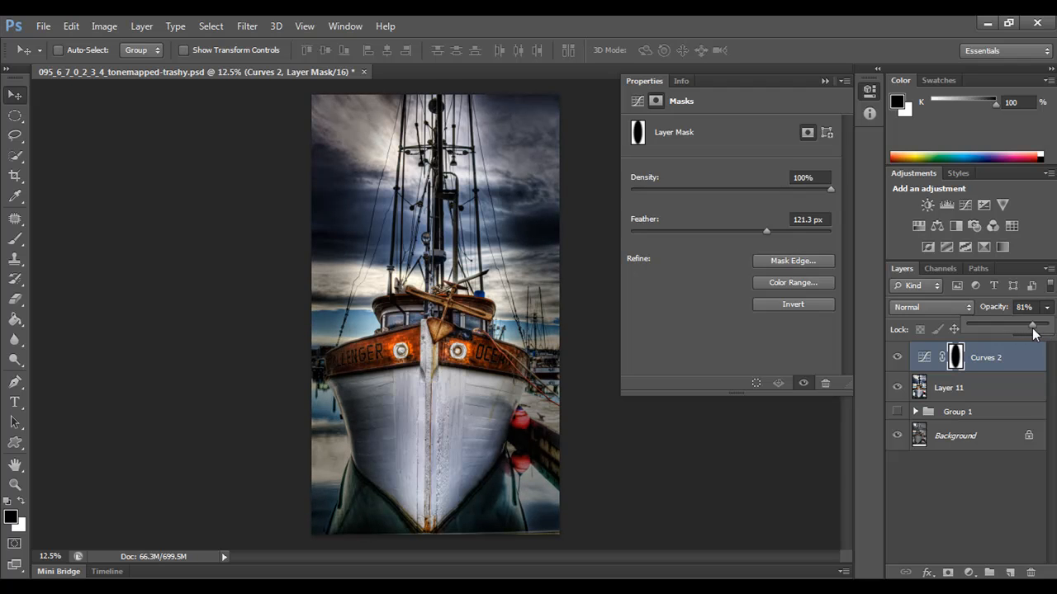
left_click_drag(1032, 329, 1023, 330)
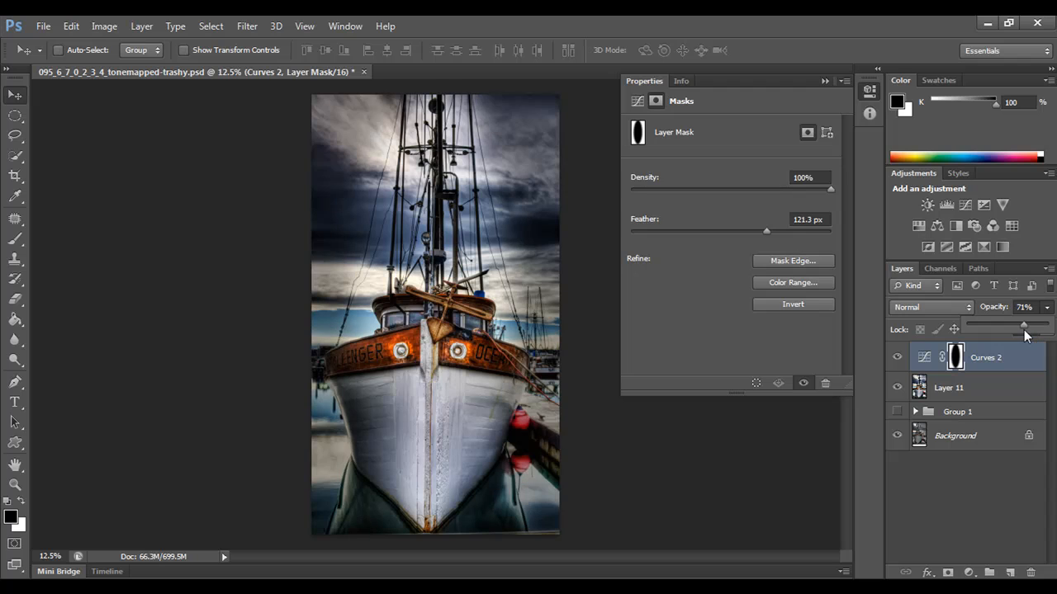
left_click_drag(1024, 330, 1029, 331)
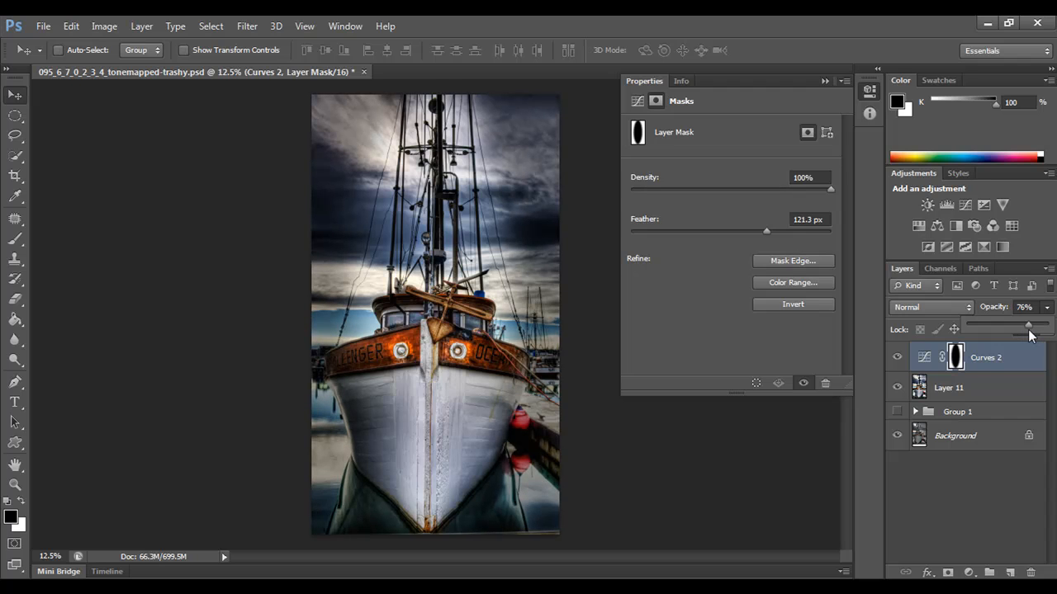